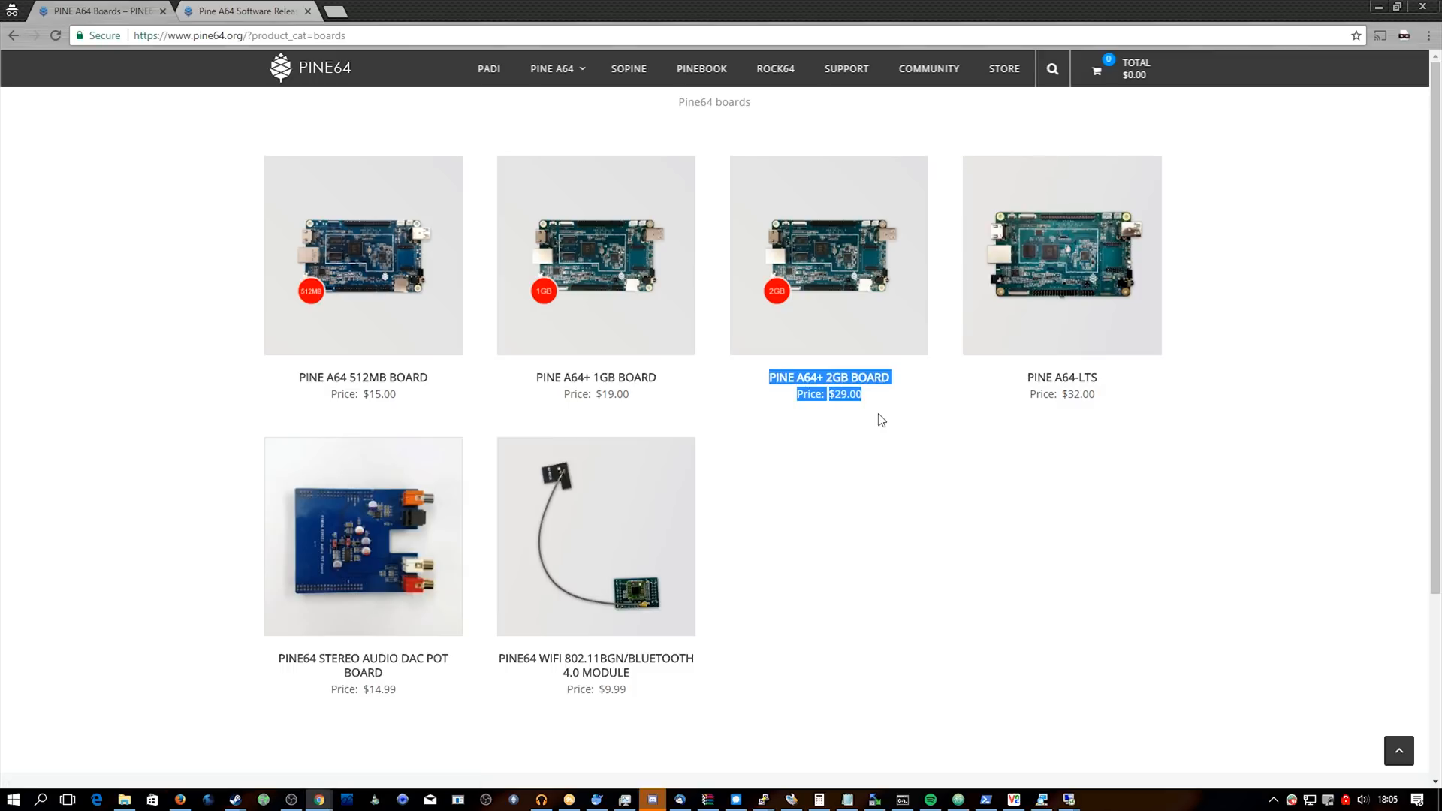
mouse_move(889, 424)
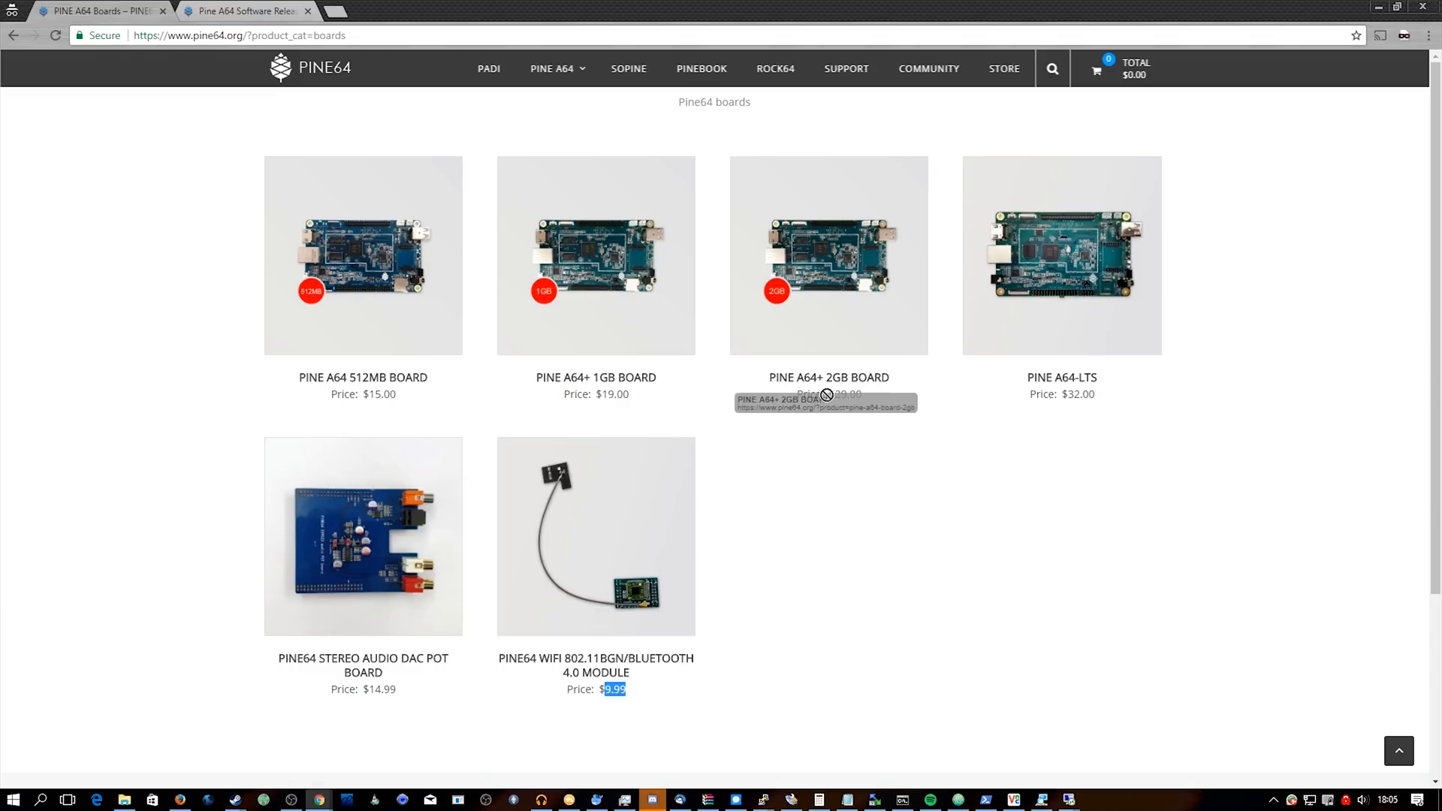
mouse_move(863, 537)
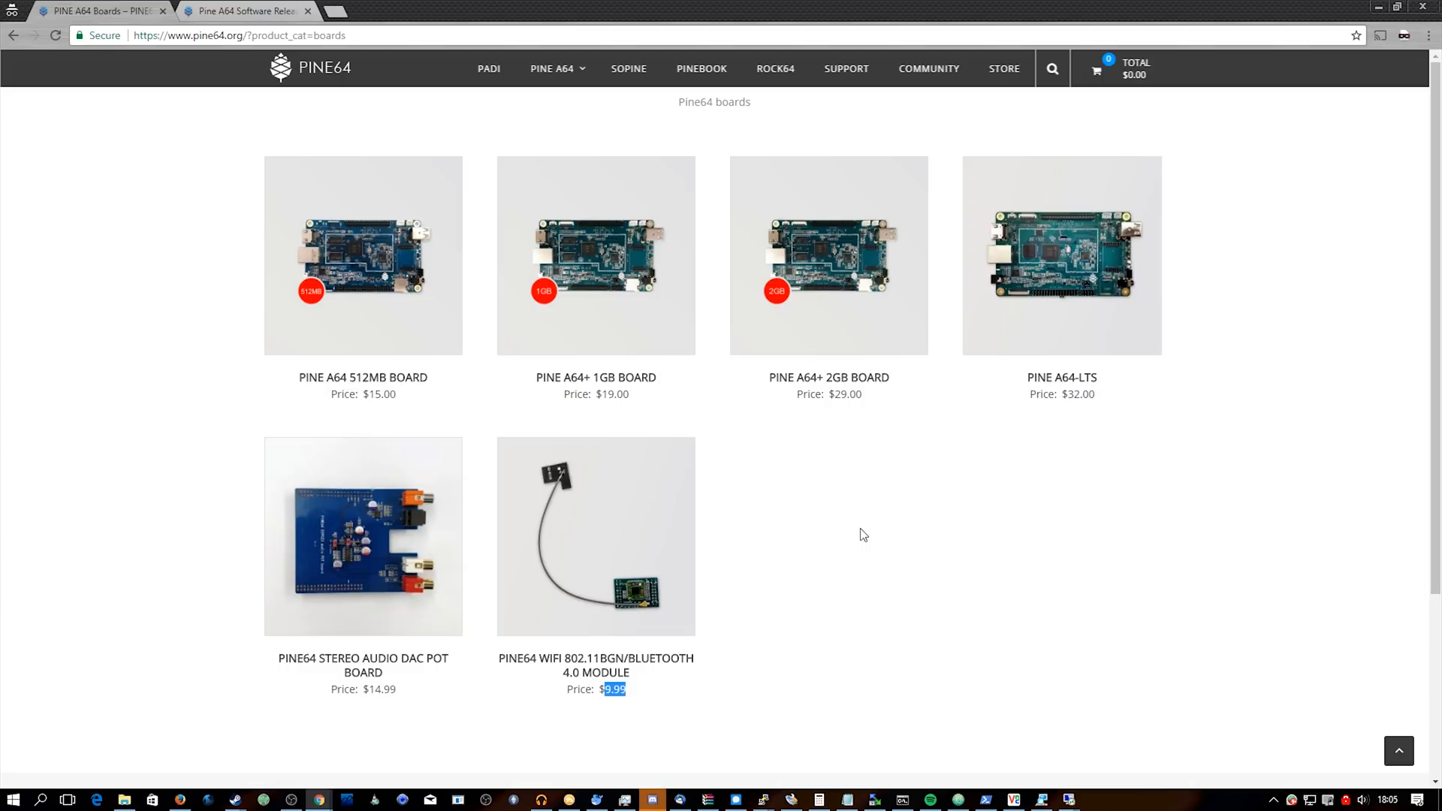
Step: Scroll the PINE64 release page to the Xenial Mate section and select its description text
click(240, 12)
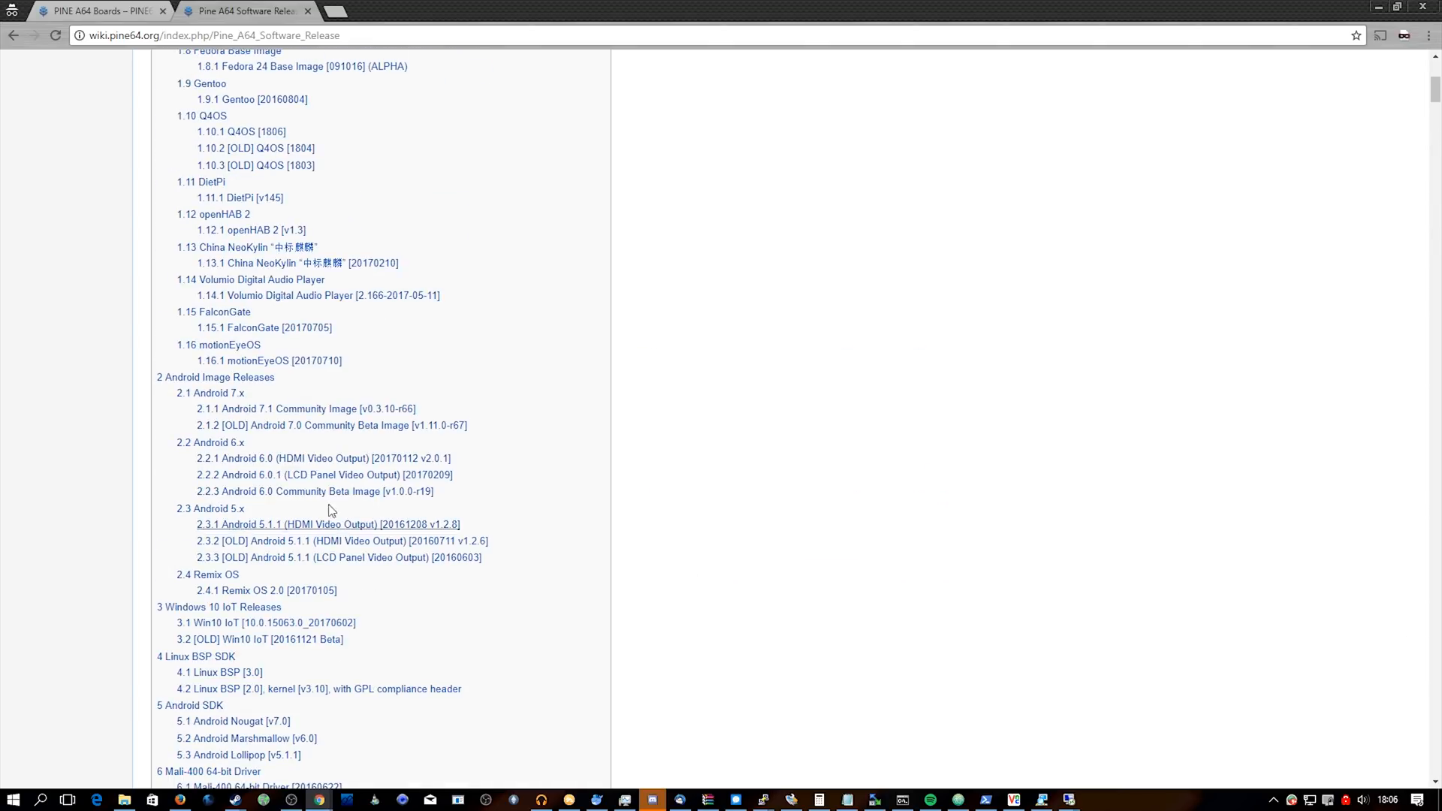
mouse_move(433, 613)
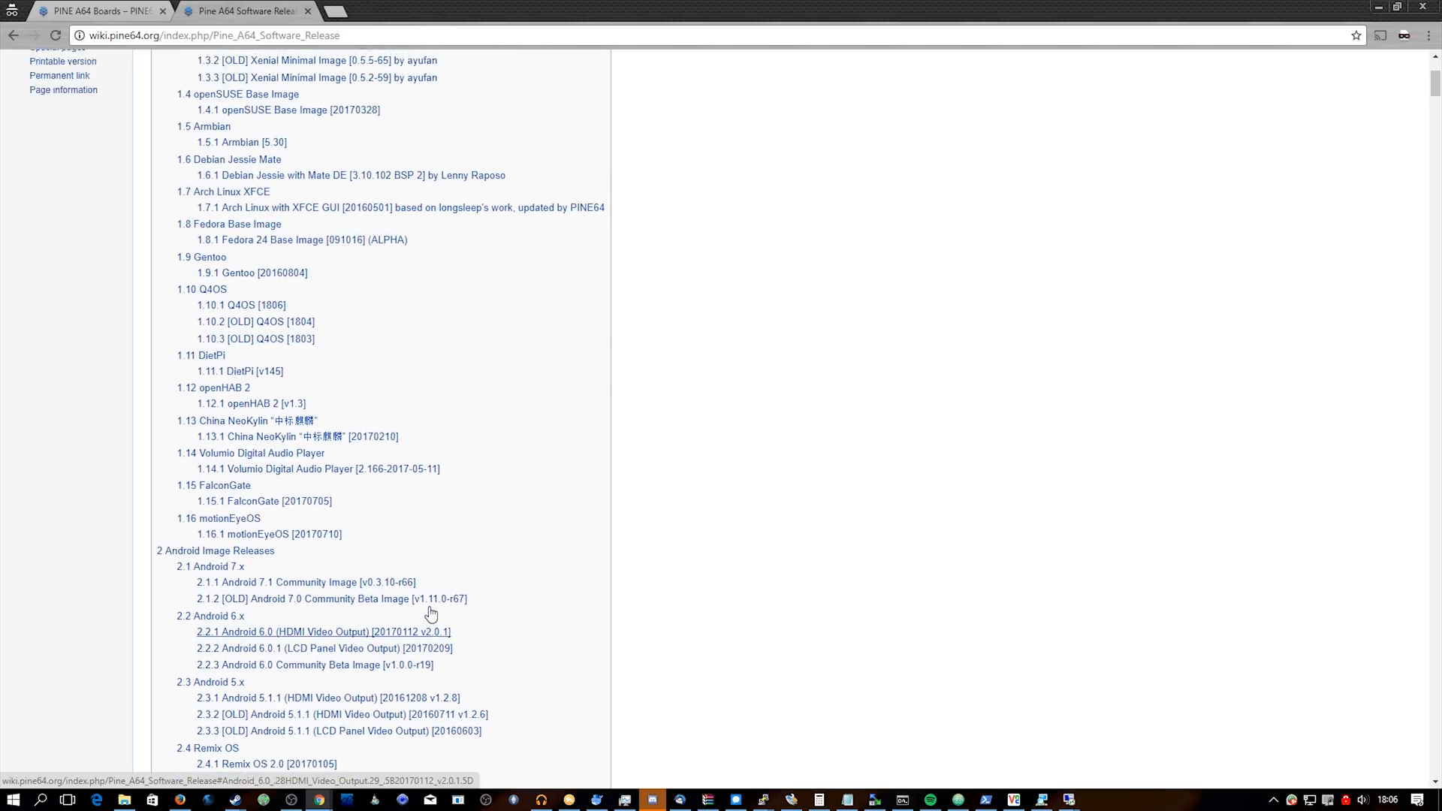
scroll(up, 3)
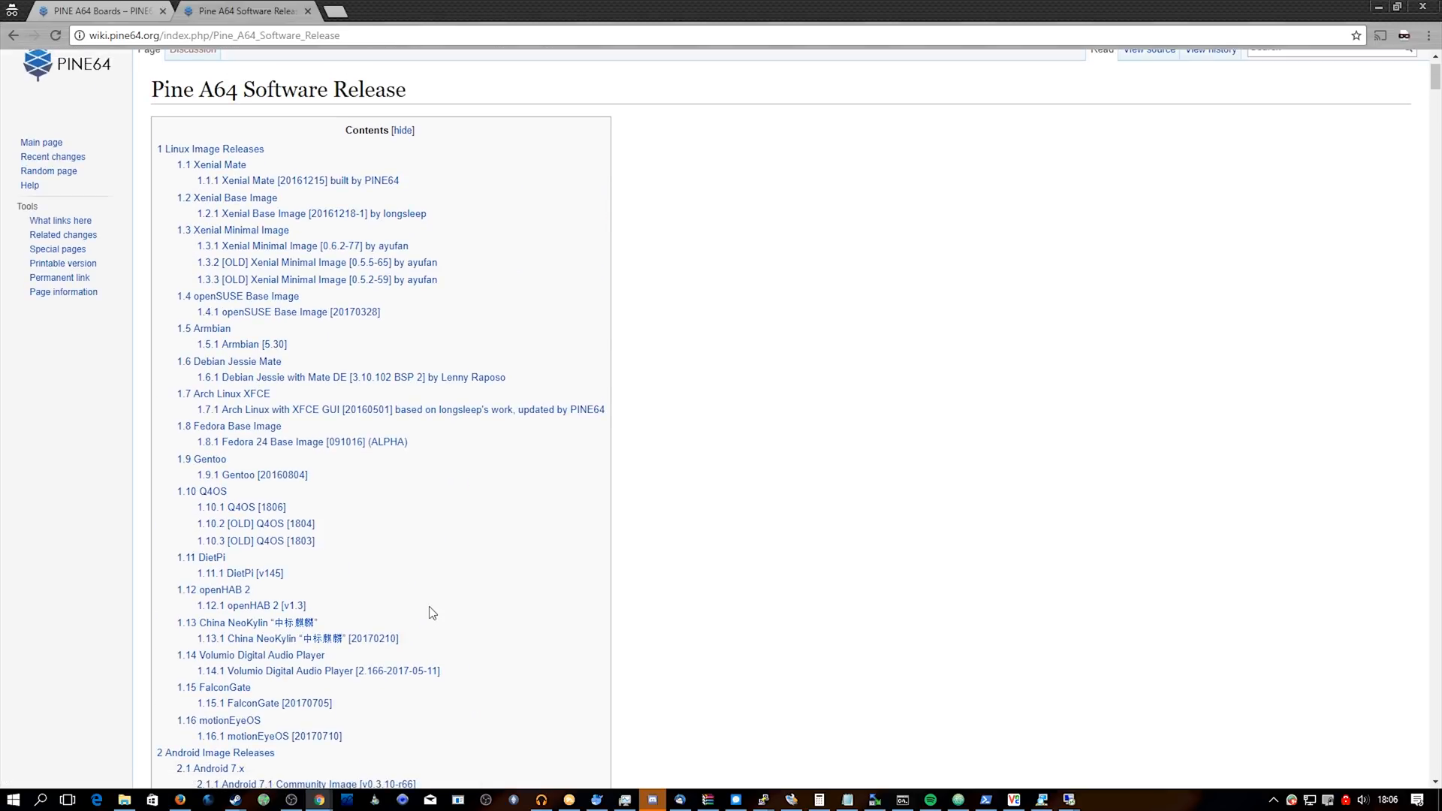
scroll(down, 3)
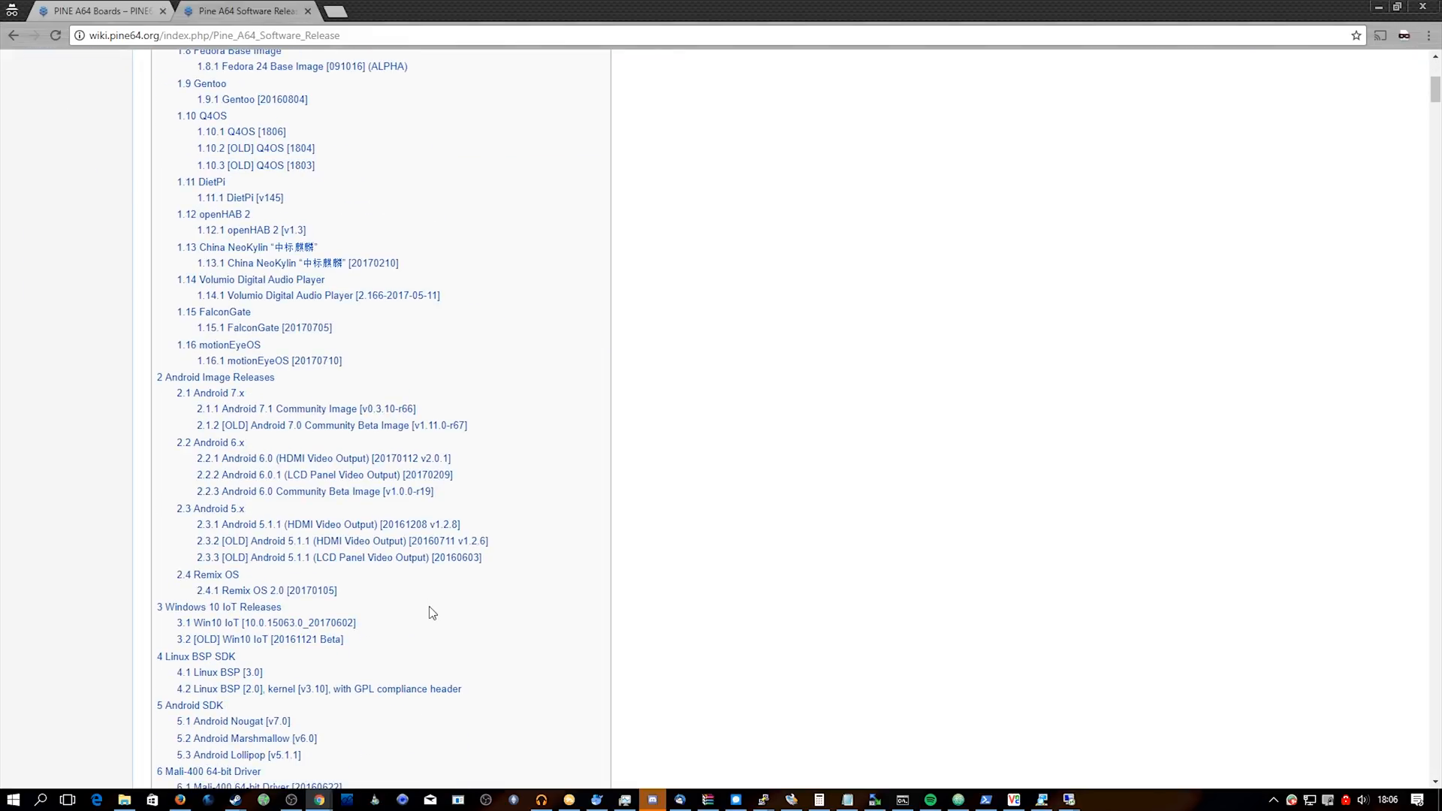
scroll(down, 3)
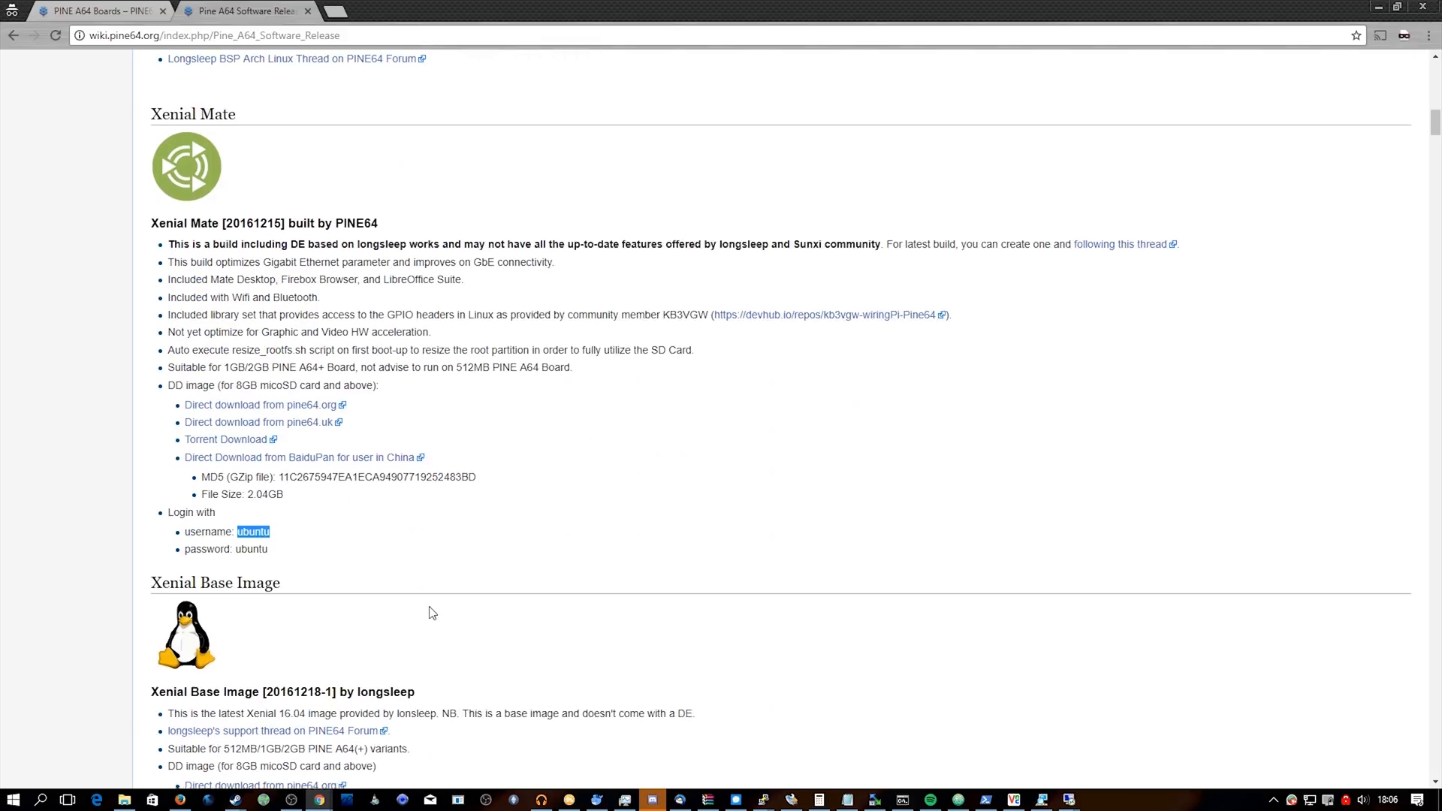
scroll(up, 3)
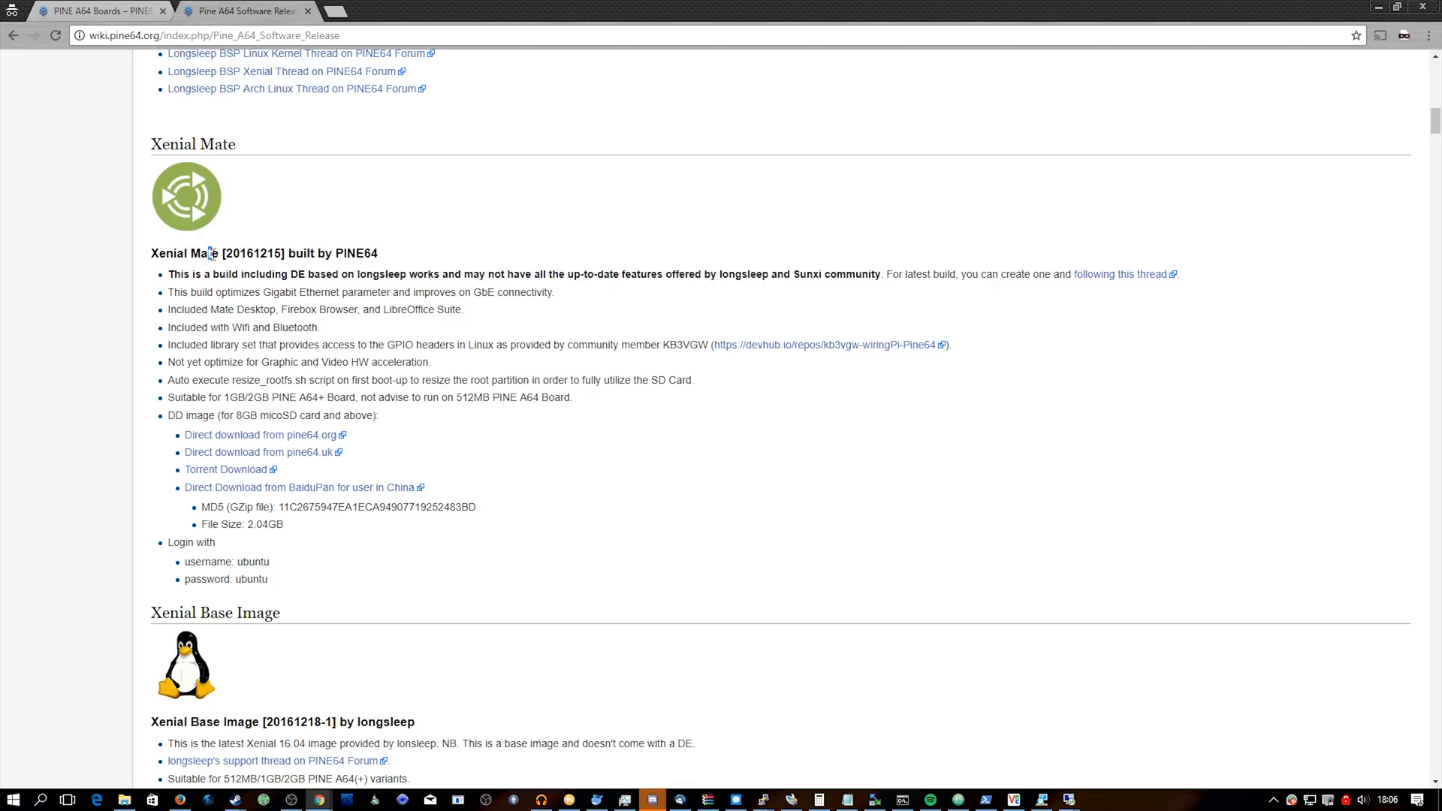
double_click(205, 253)
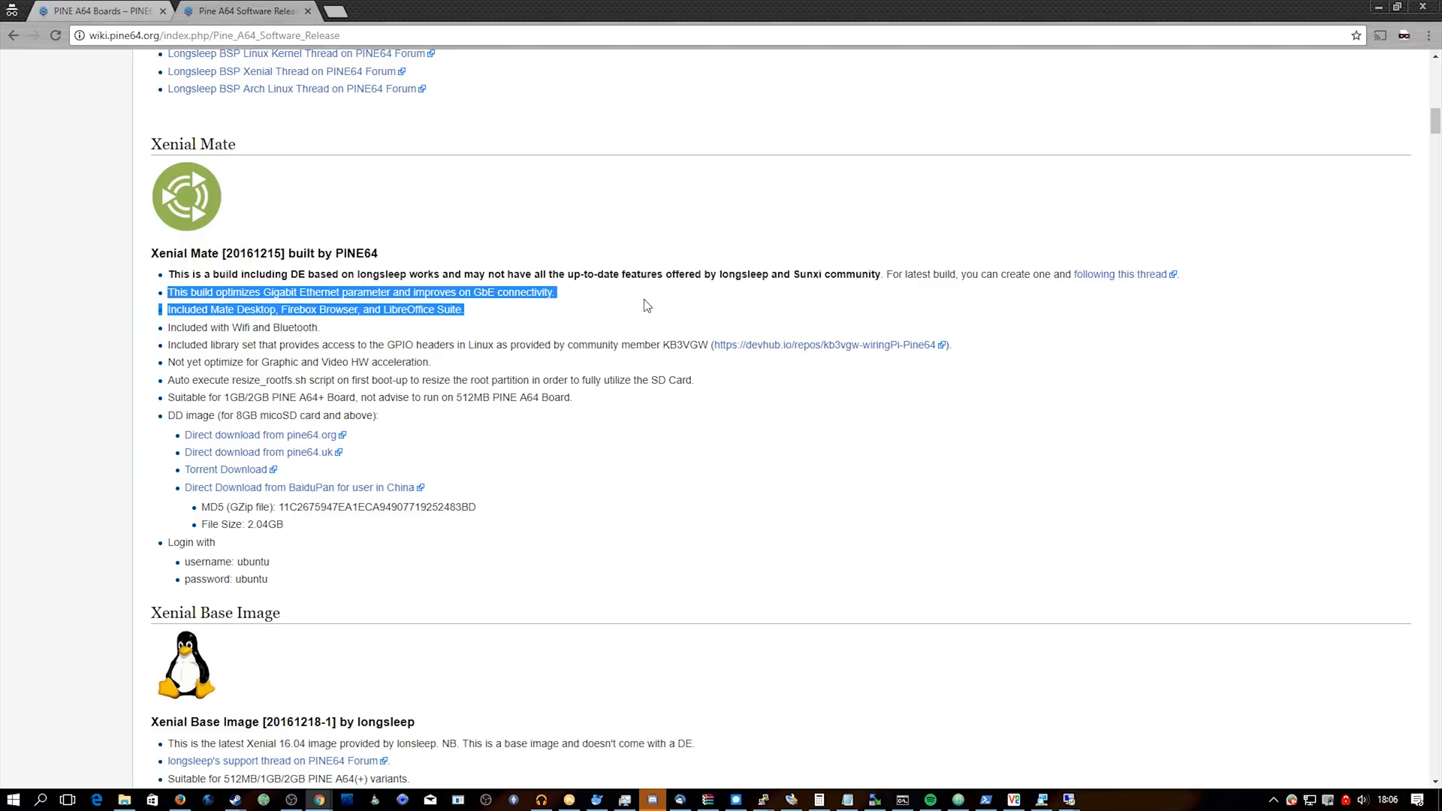
mouse_move(635, 298)
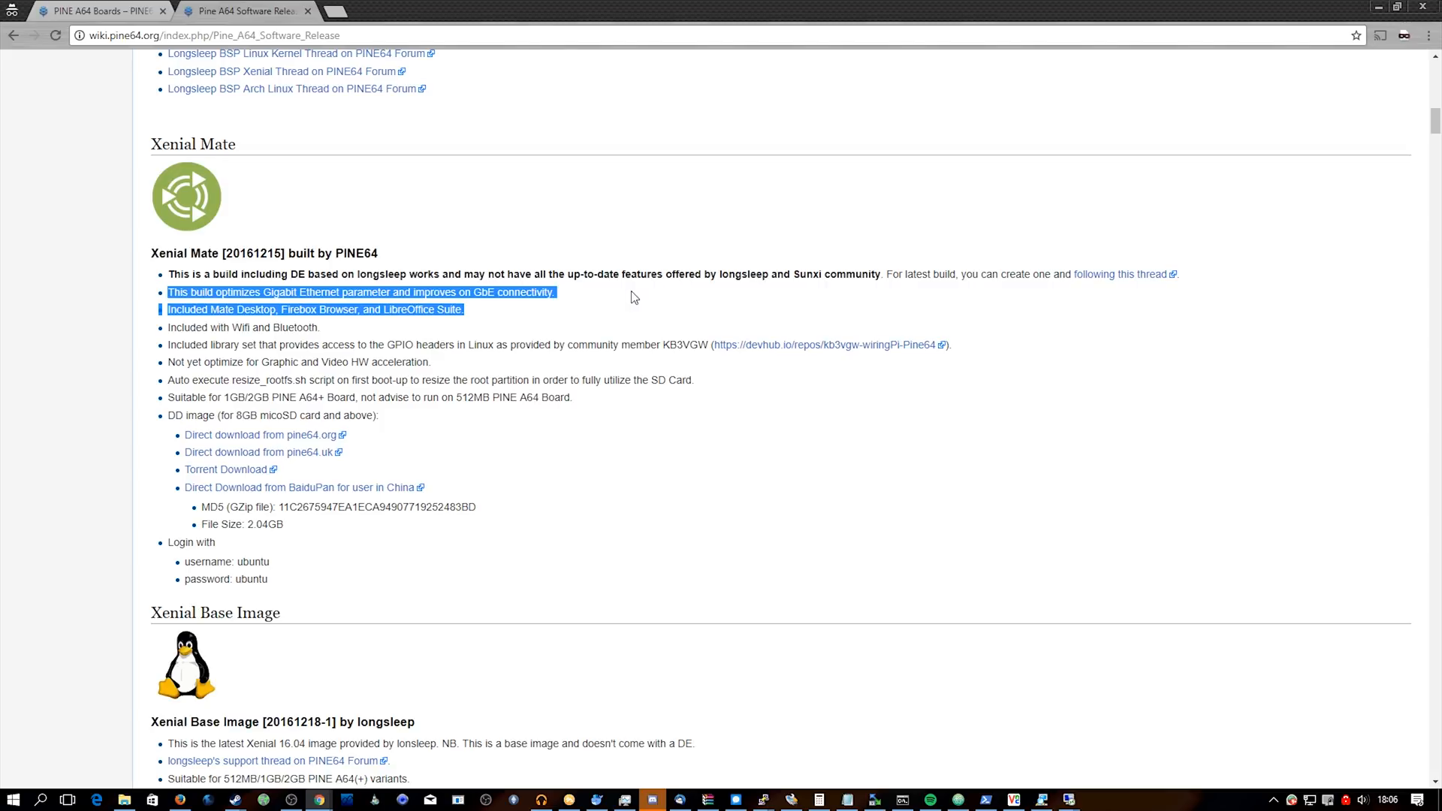
mouse_move(402, 482)
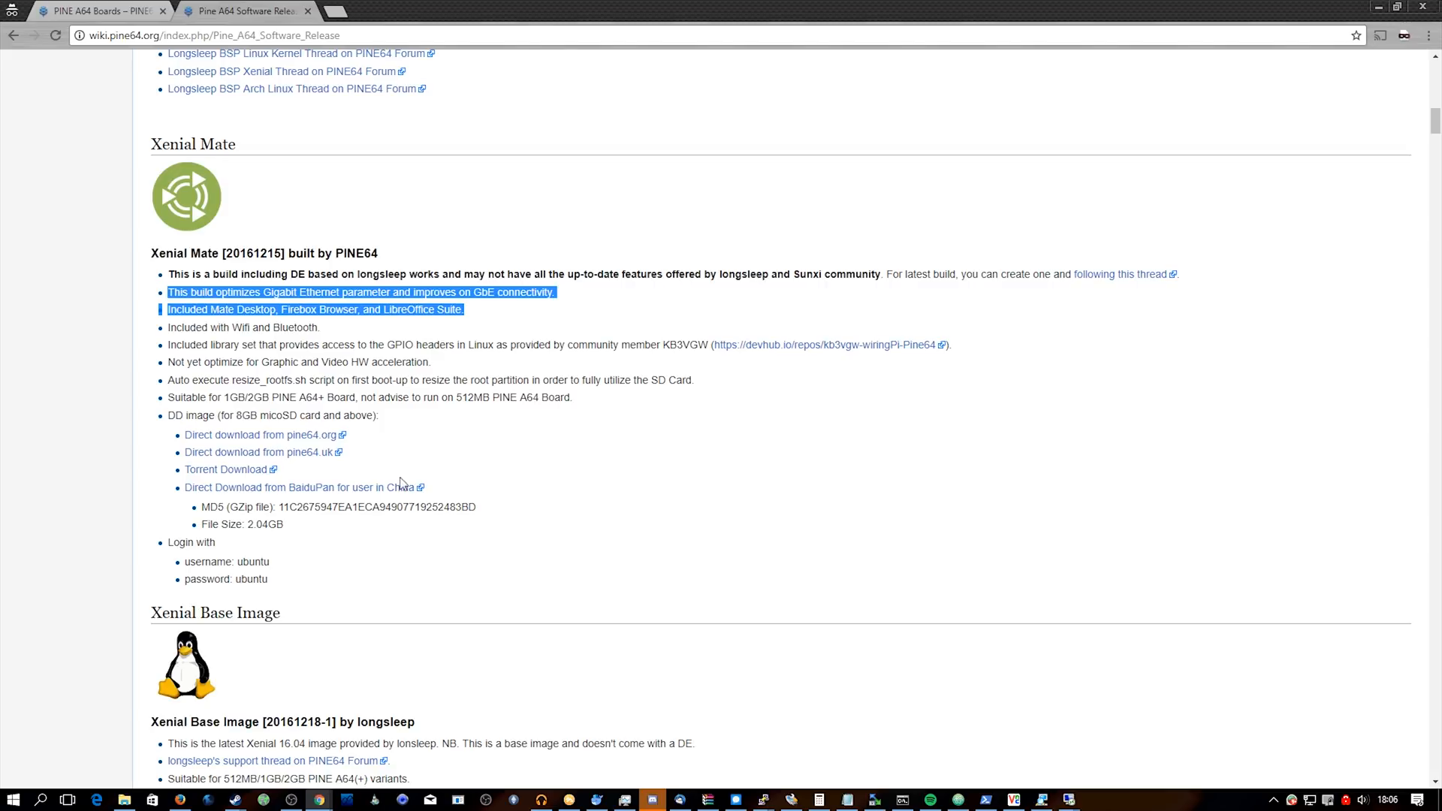
mouse_move(268, 441)
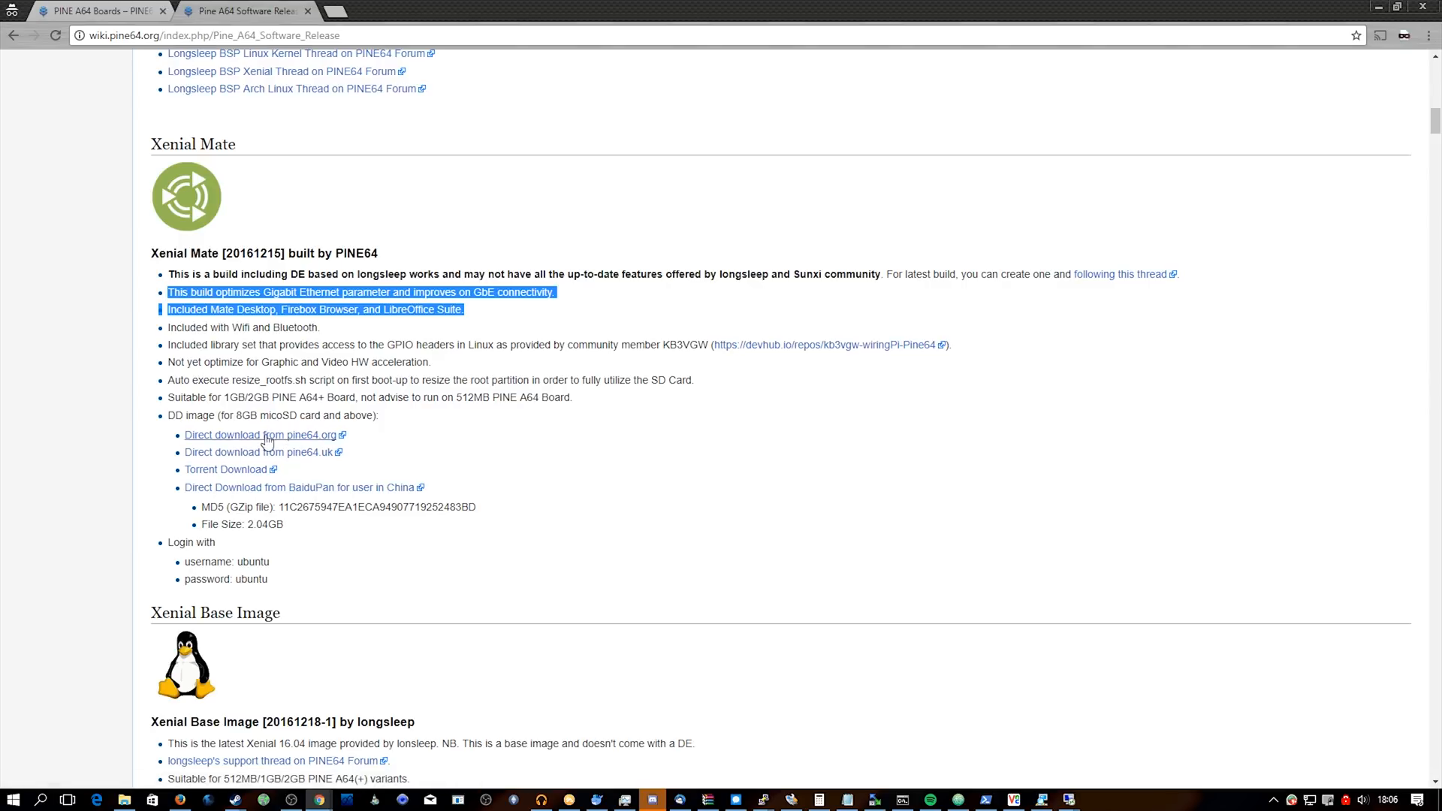
mouse_move(314, 486)
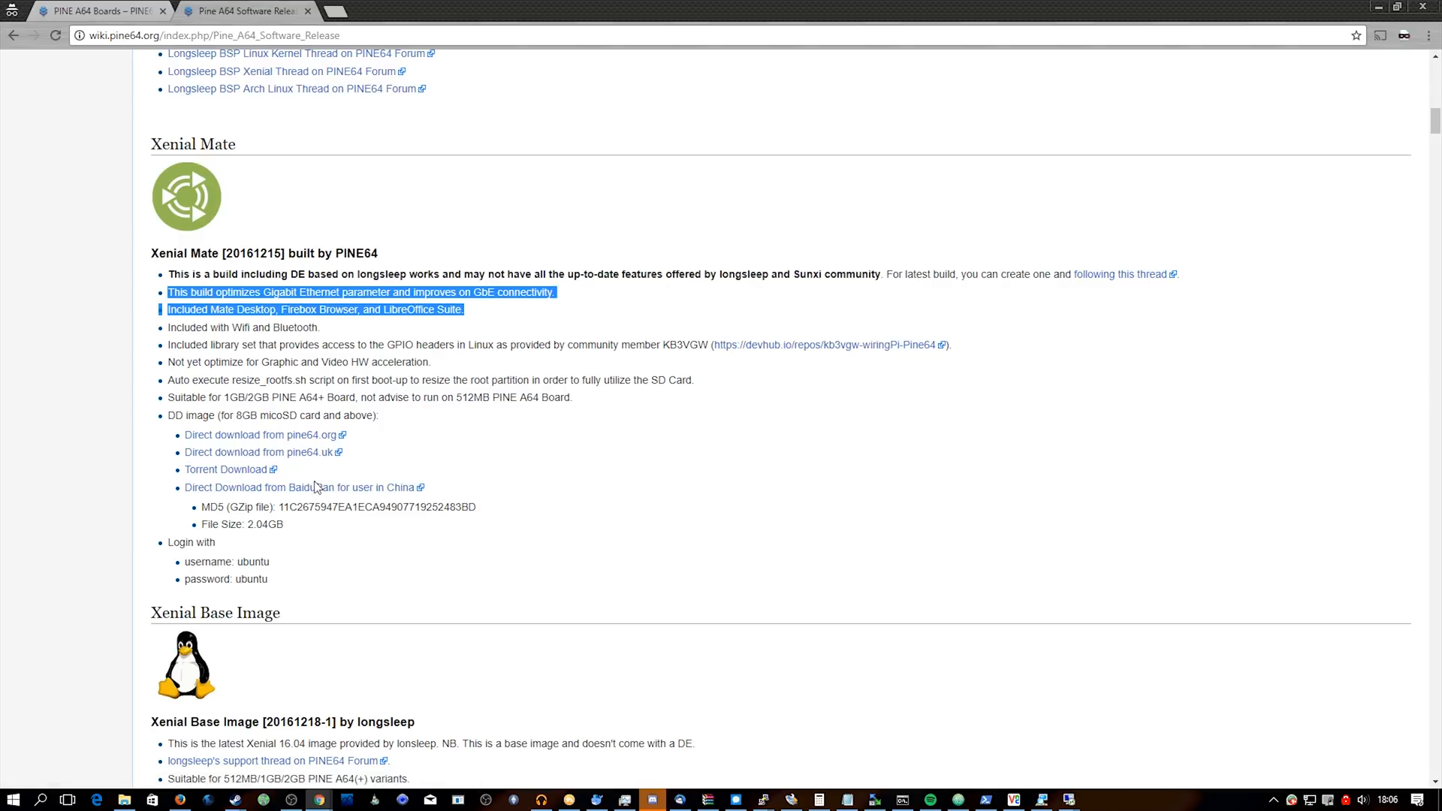
mouse_move(252, 440)
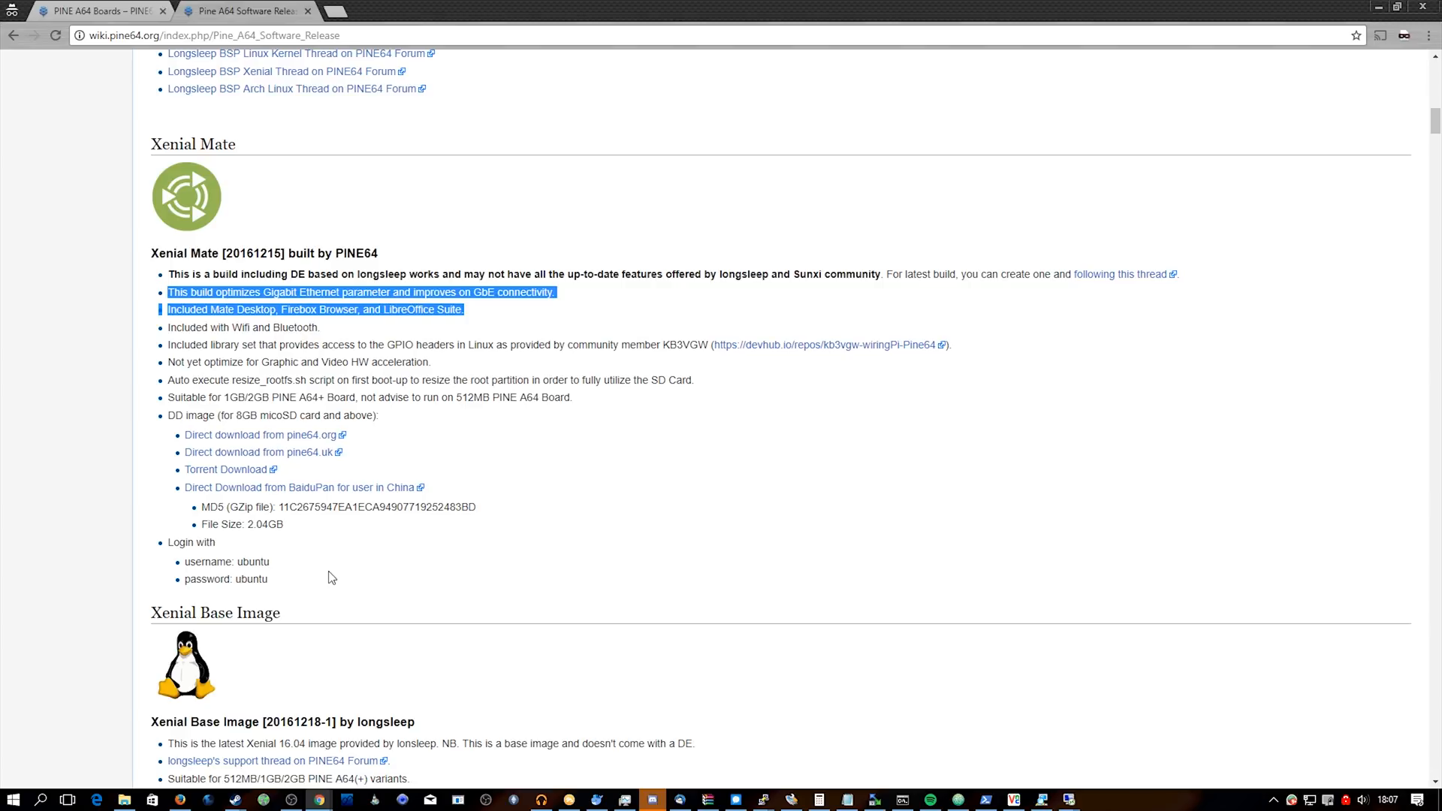
mouse_move(346, 542)
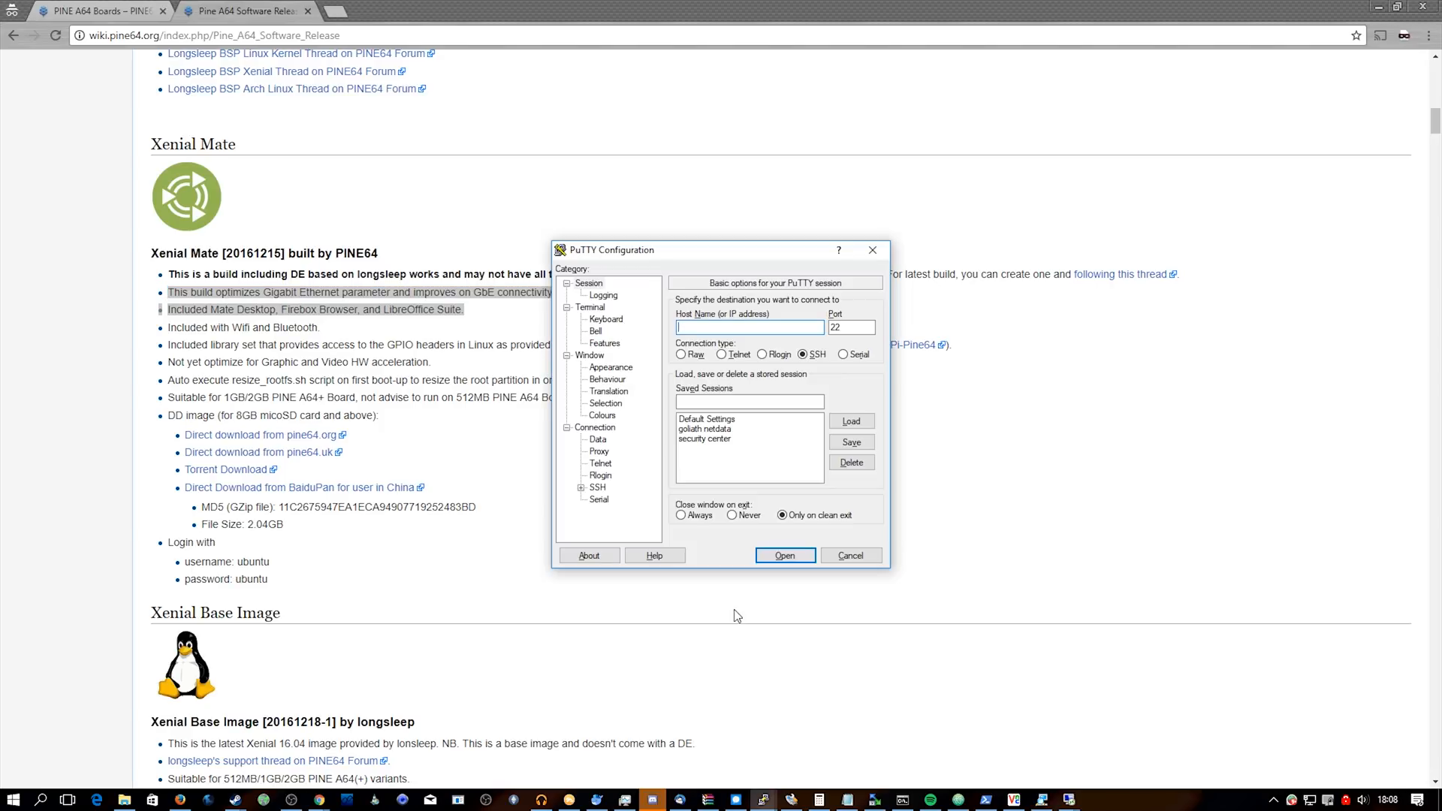
Step: Connect over SSH on port 22 to the board's 192.168.x IP address
text(192.168.1.92)
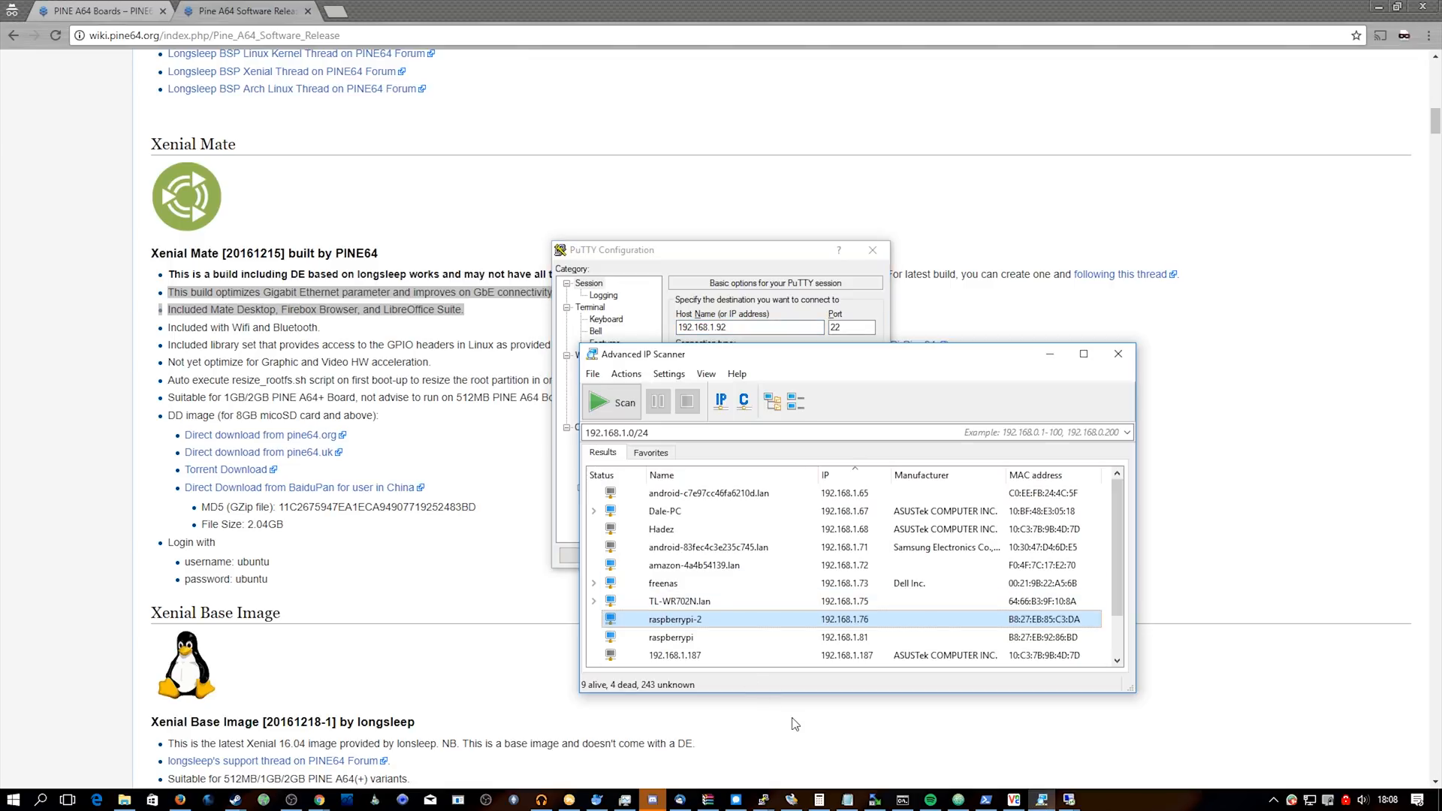
click(613, 250)
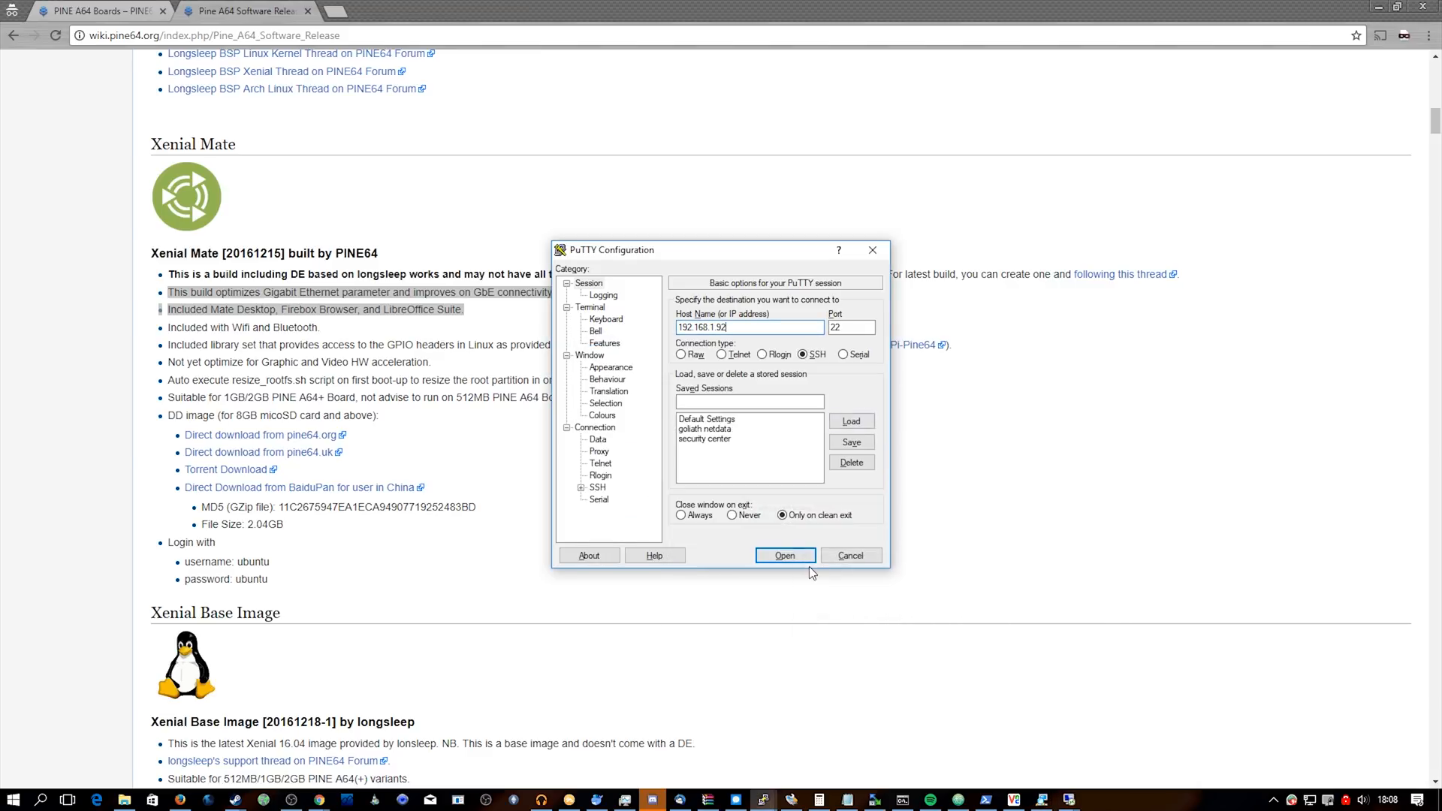
click(785, 555)
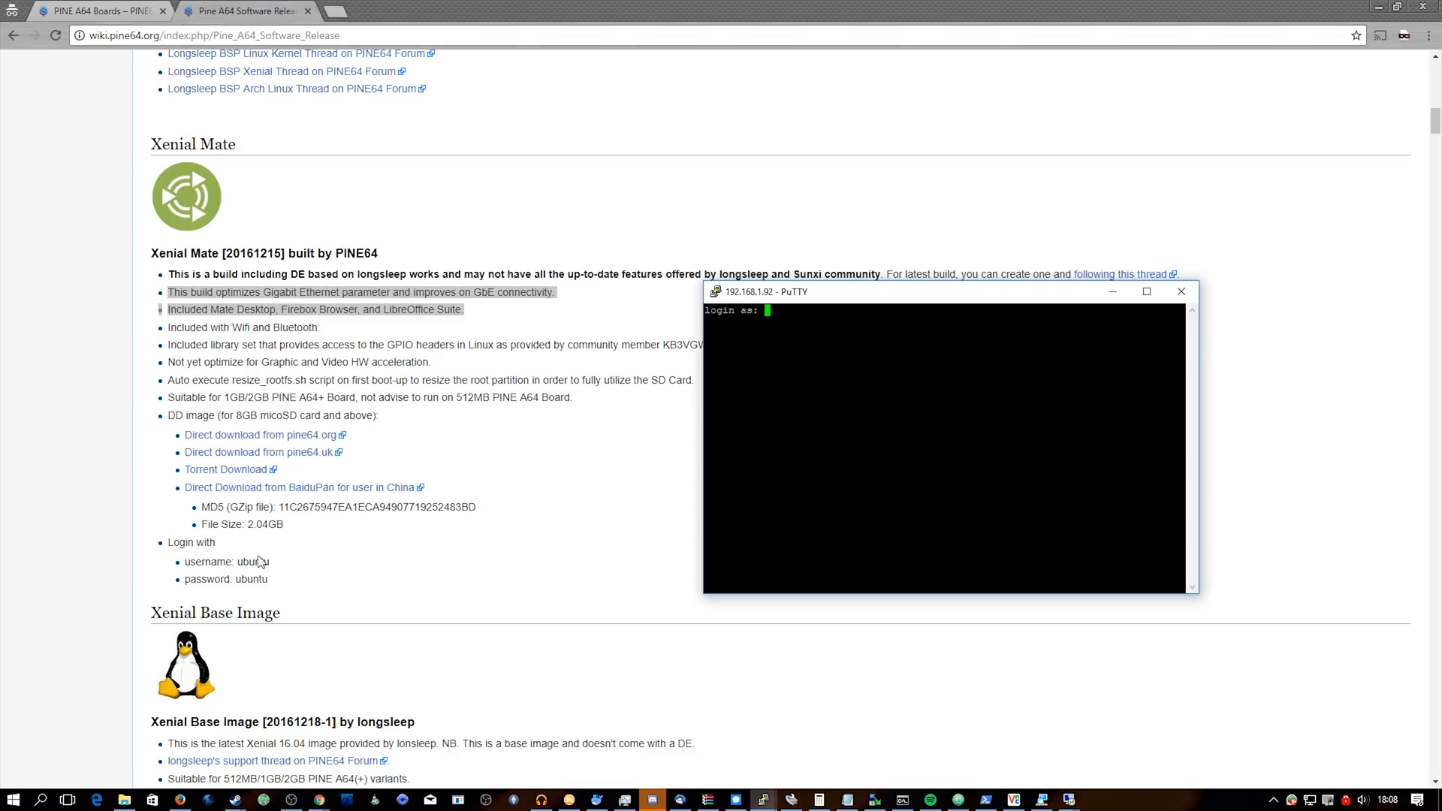
mouse_move(646, 465)
text(ubuntu)
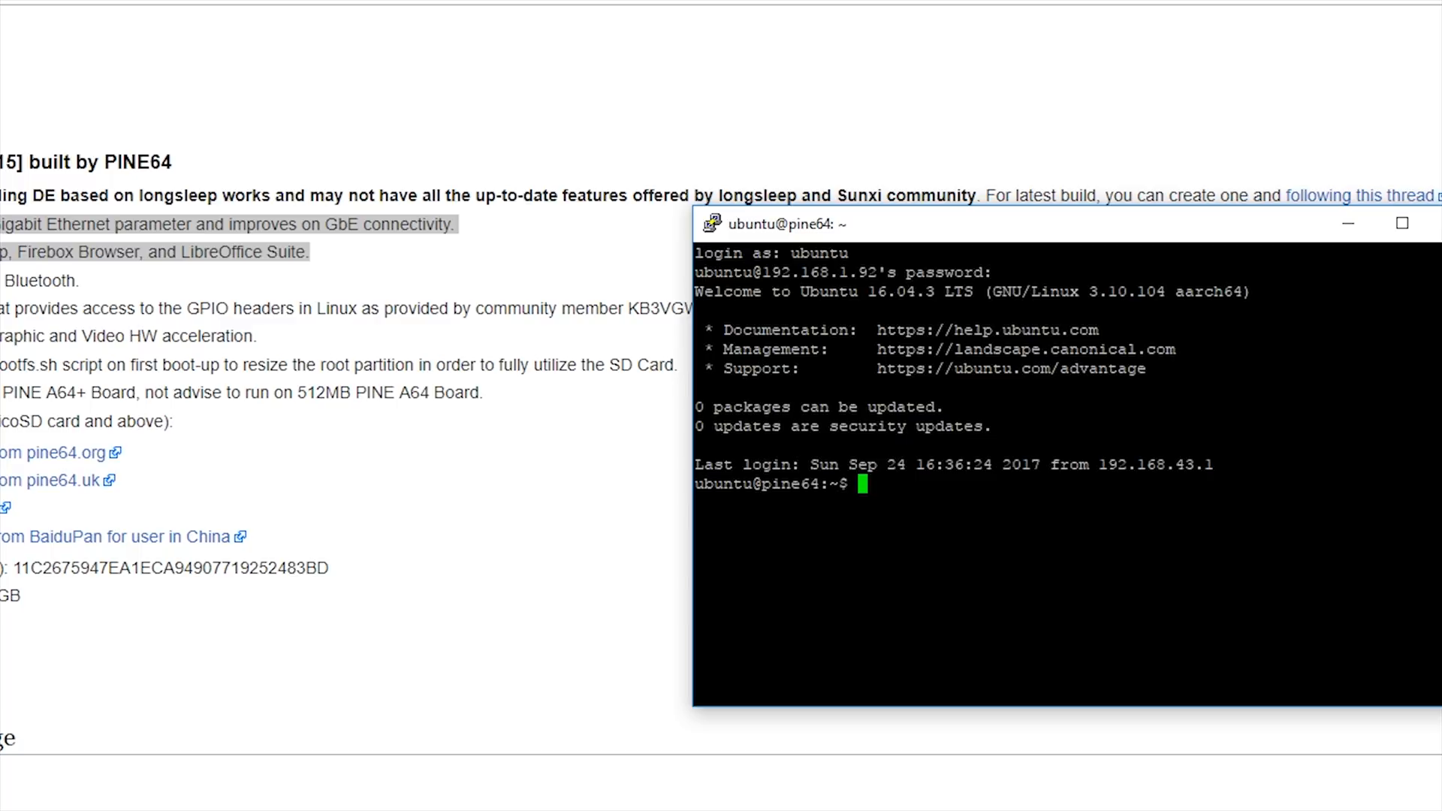
Step: As ubuntu, run sudo apt-get install xrdp, which is already the newest version
text(sudoi)
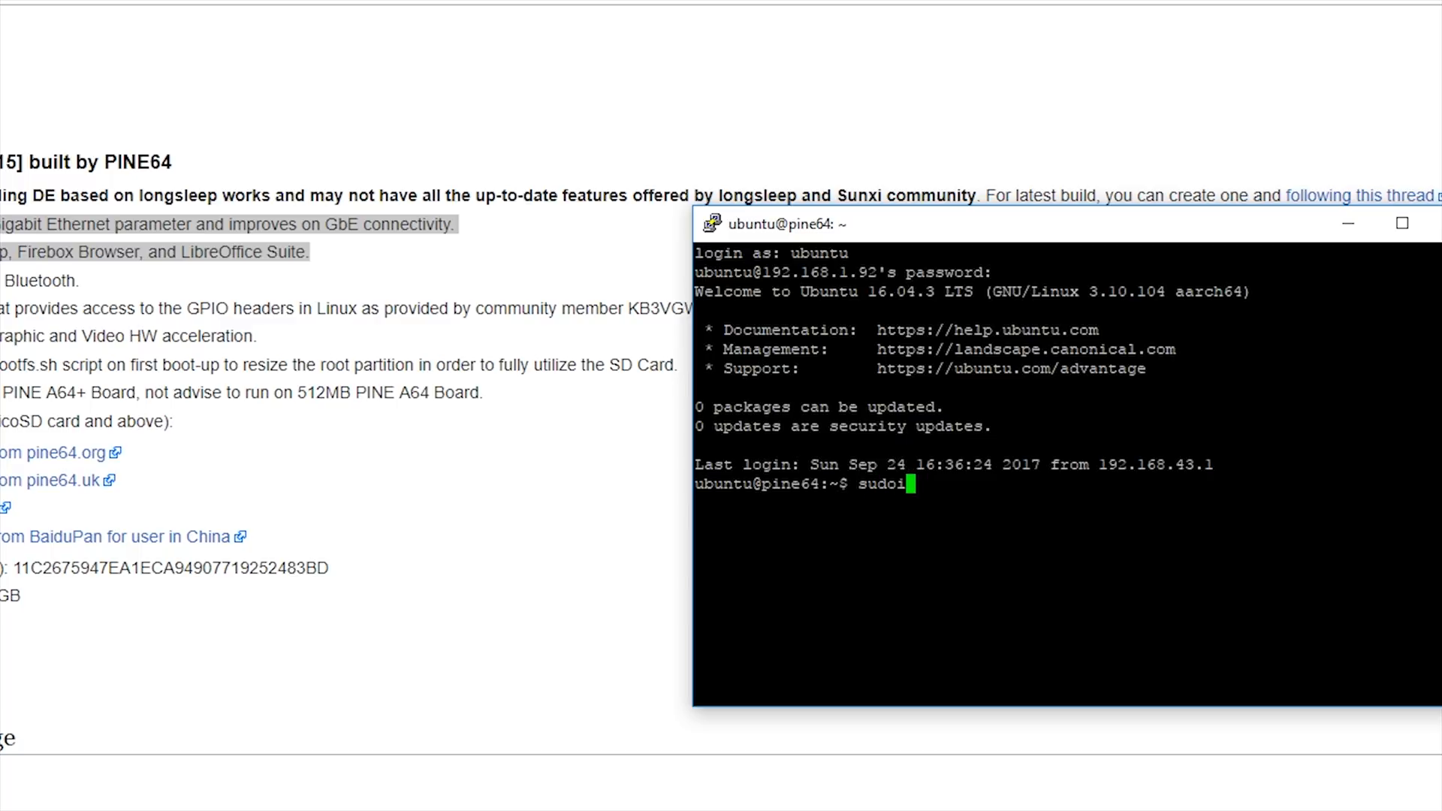
text(apt-get install)
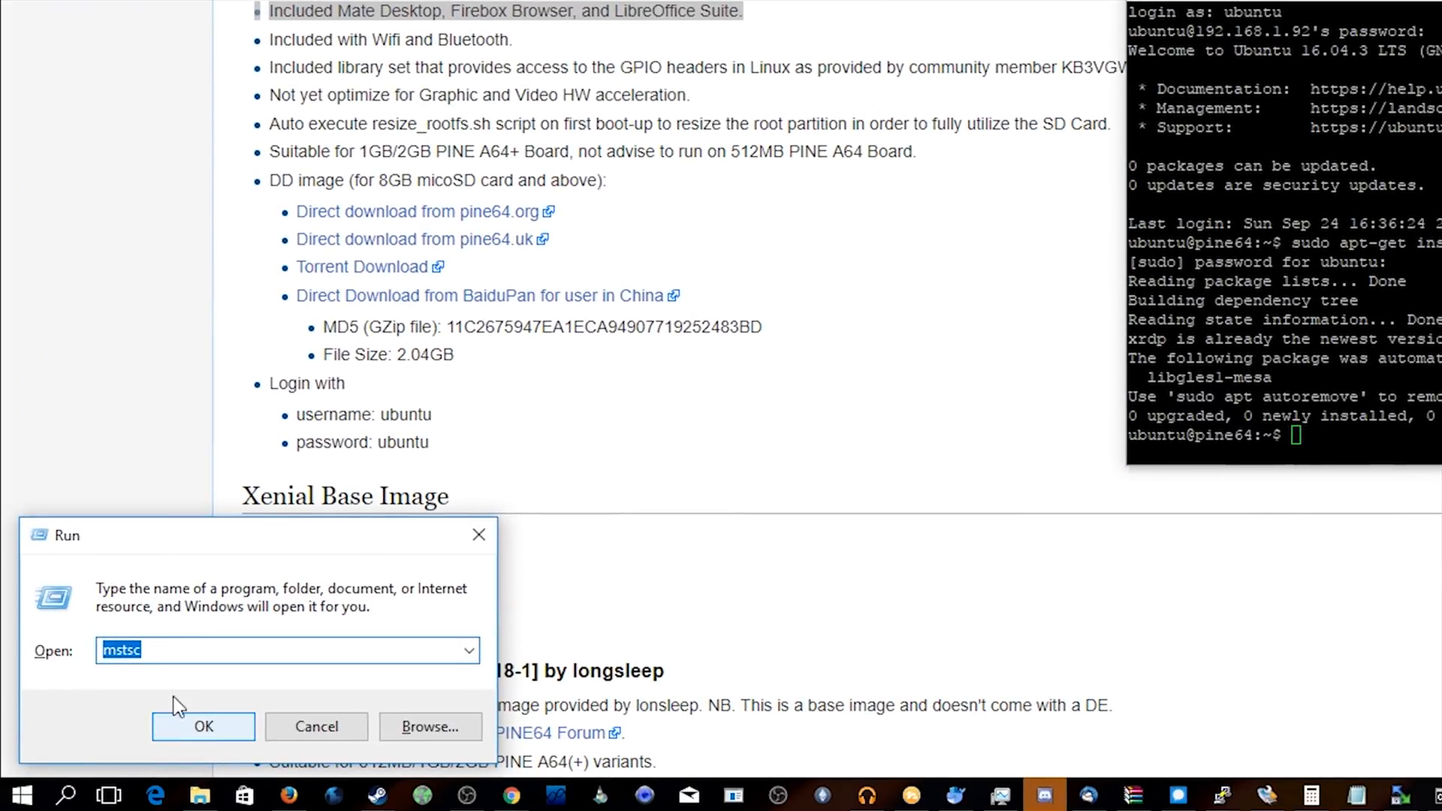
Step: Launch mstsc, connect to 192.168.1.92 and sign in to xrdp as ubuntu
click(203, 726)
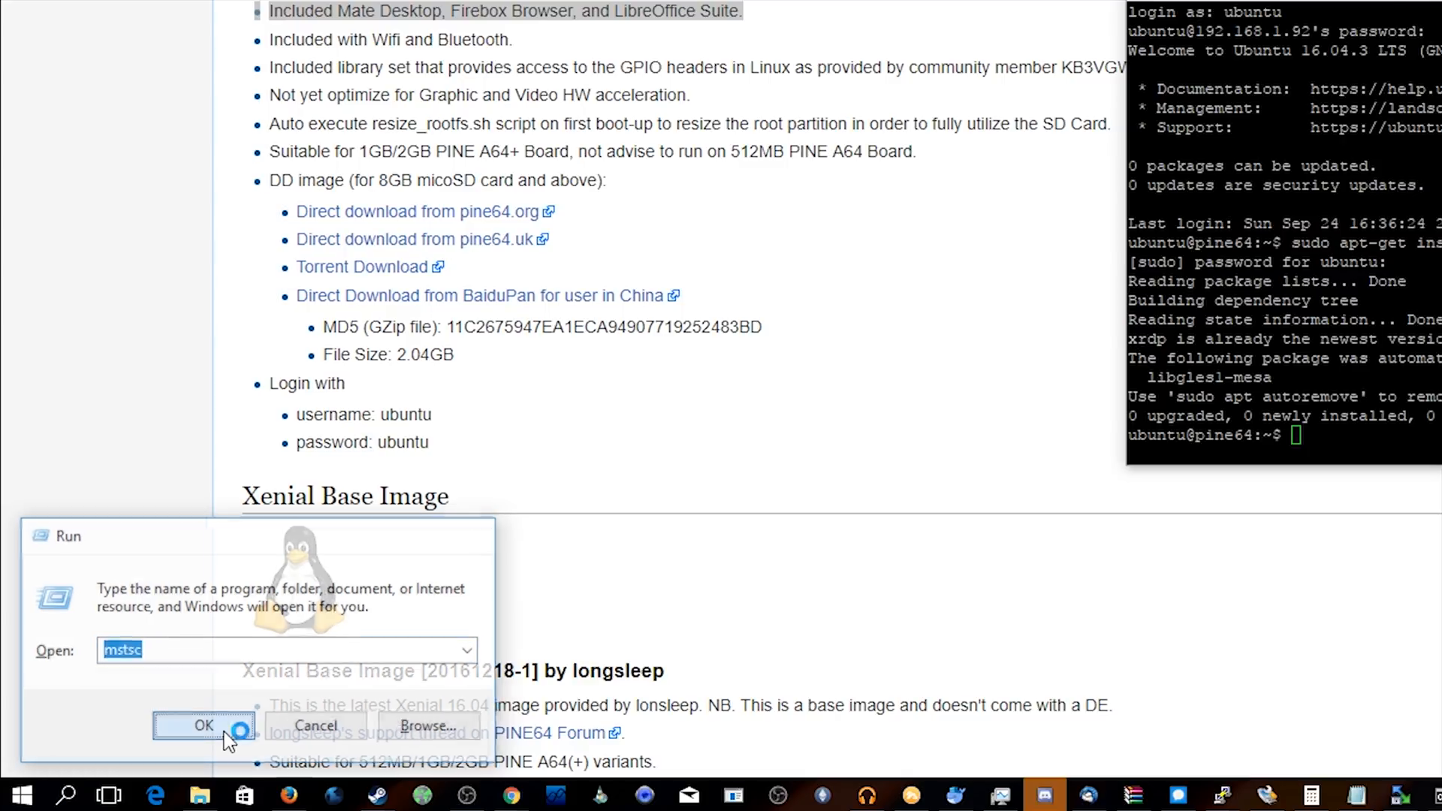
click(203, 726)
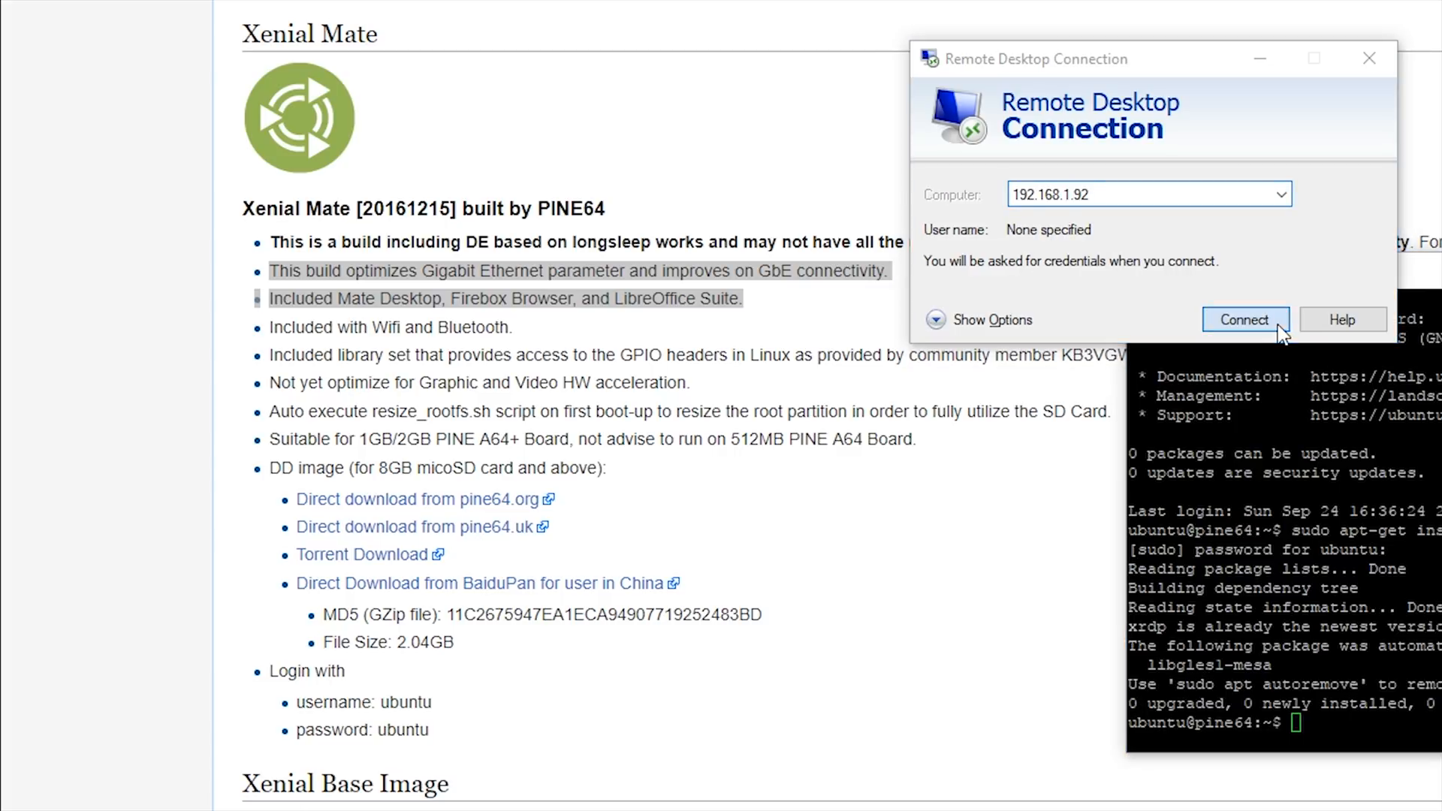
click(1244, 320)
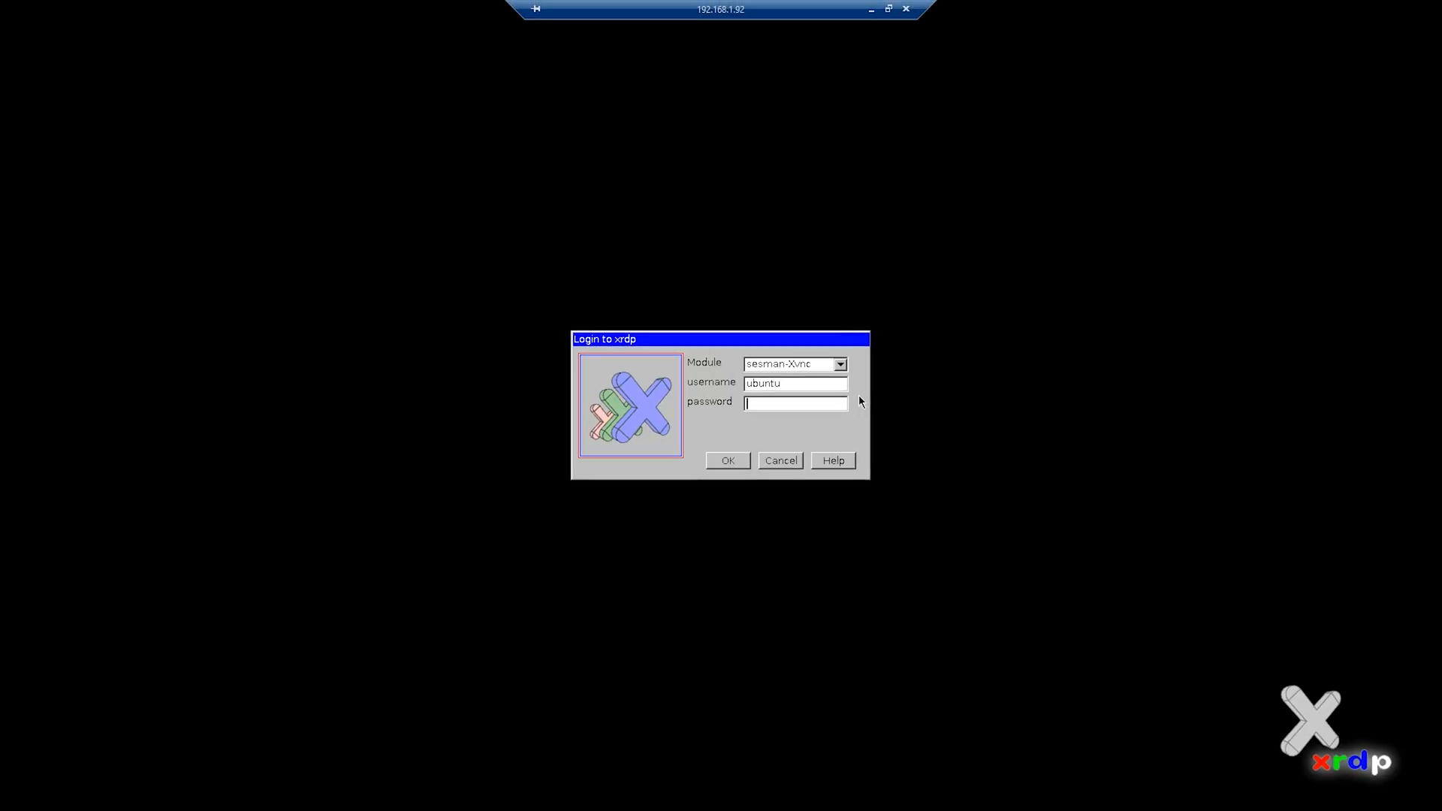
click(728, 461)
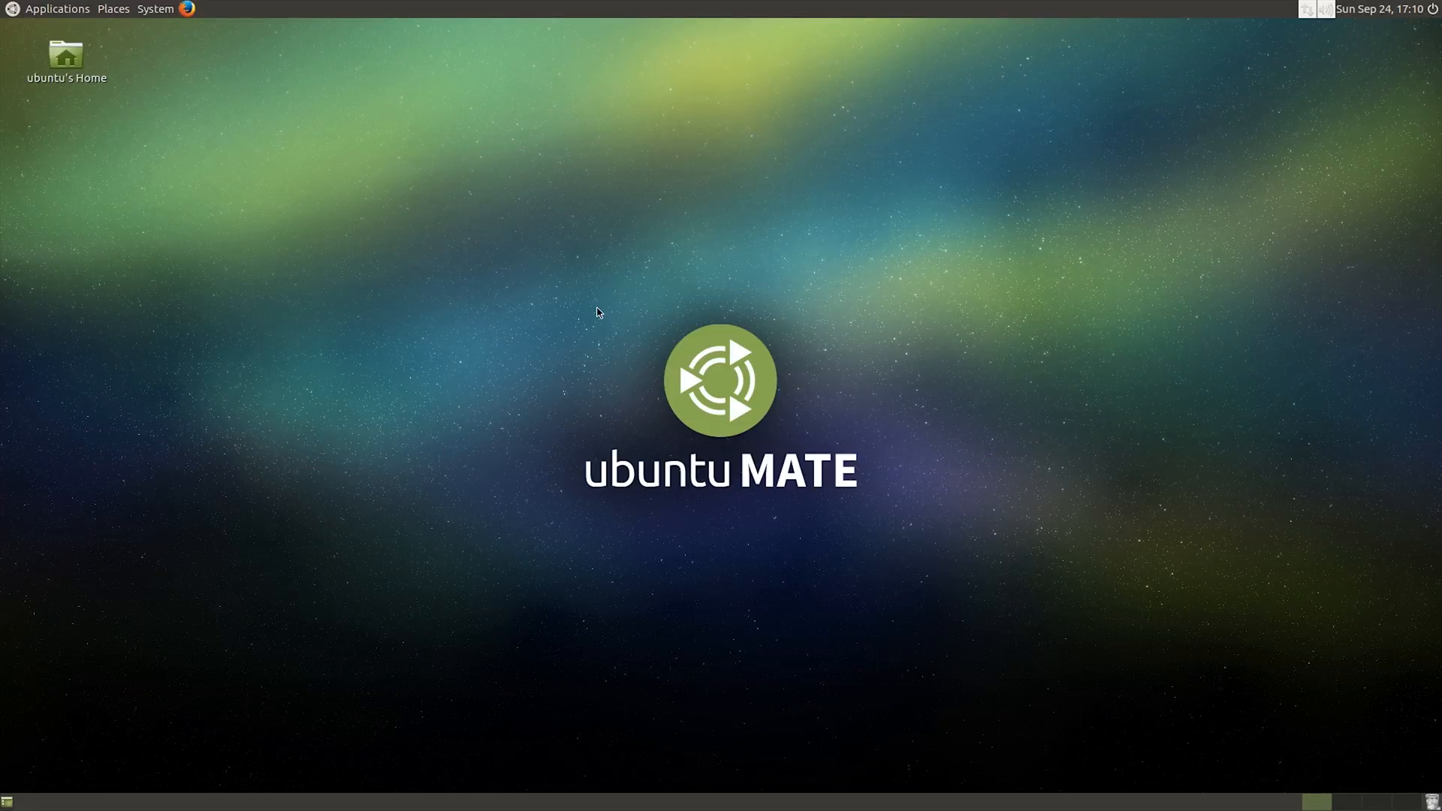
Step: In a remote MATE terminal, run sudo apt-get install kismet aircrack-ng
click(56, 8)
text(s)
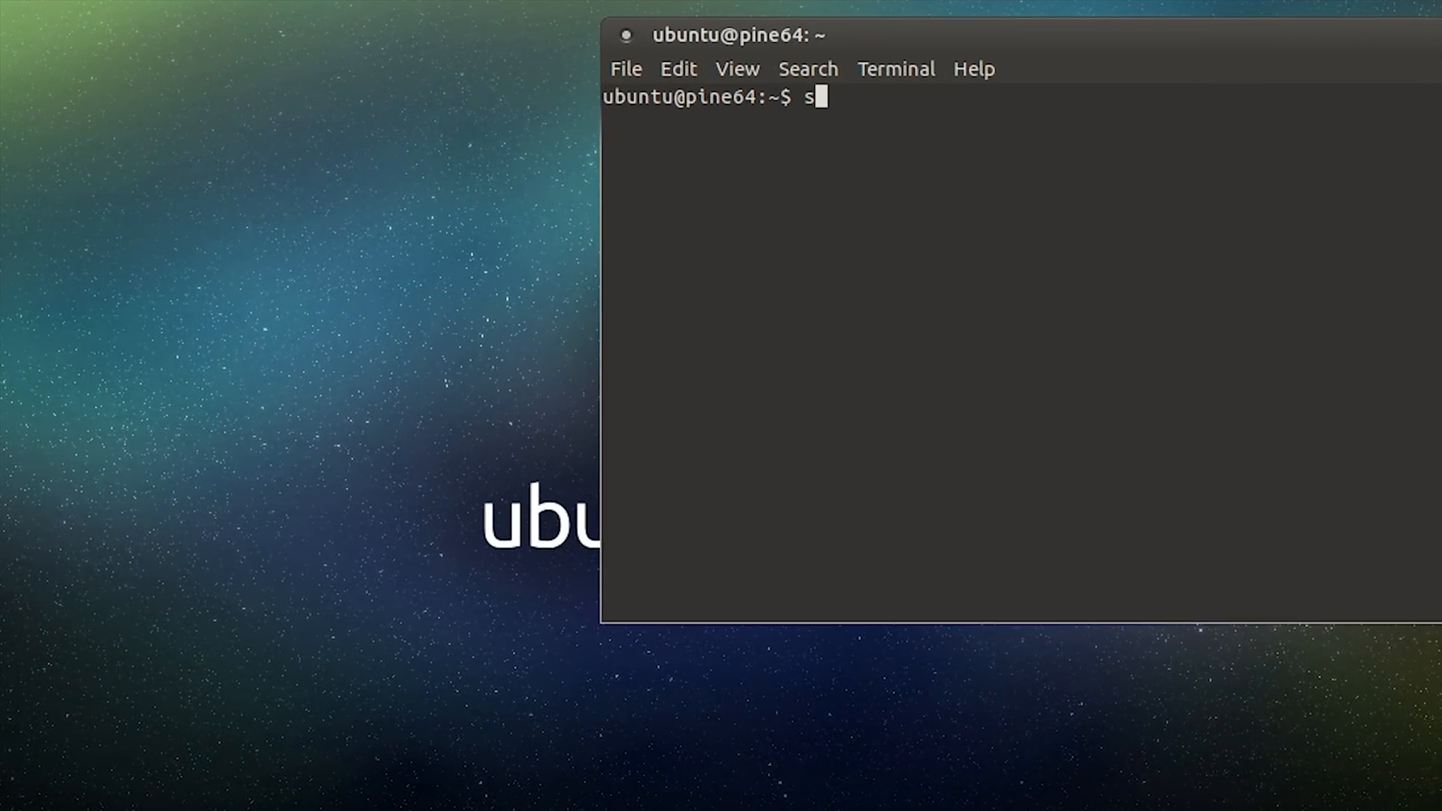
text(udo apt-get inst)
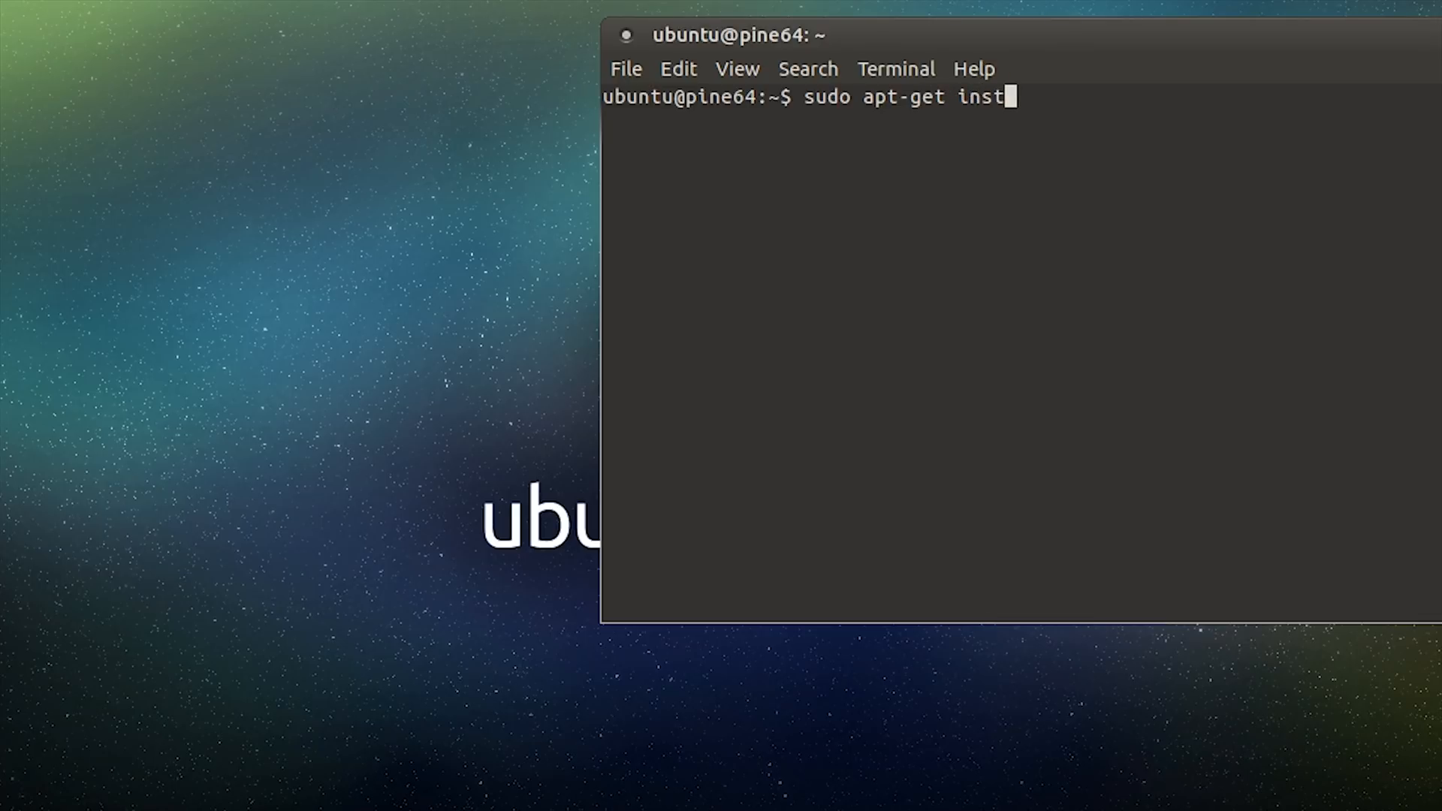
text(all kisnm)
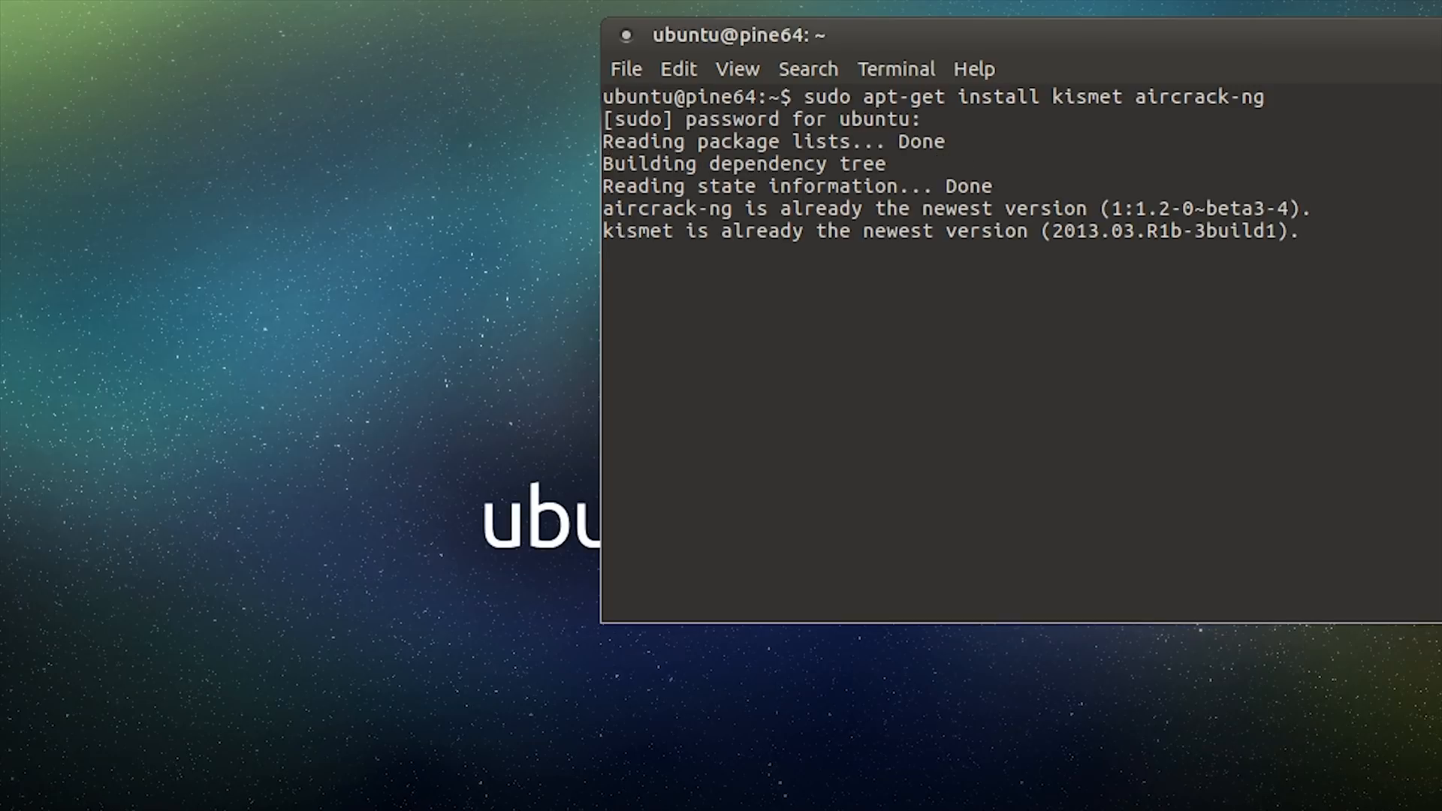
key(Return)
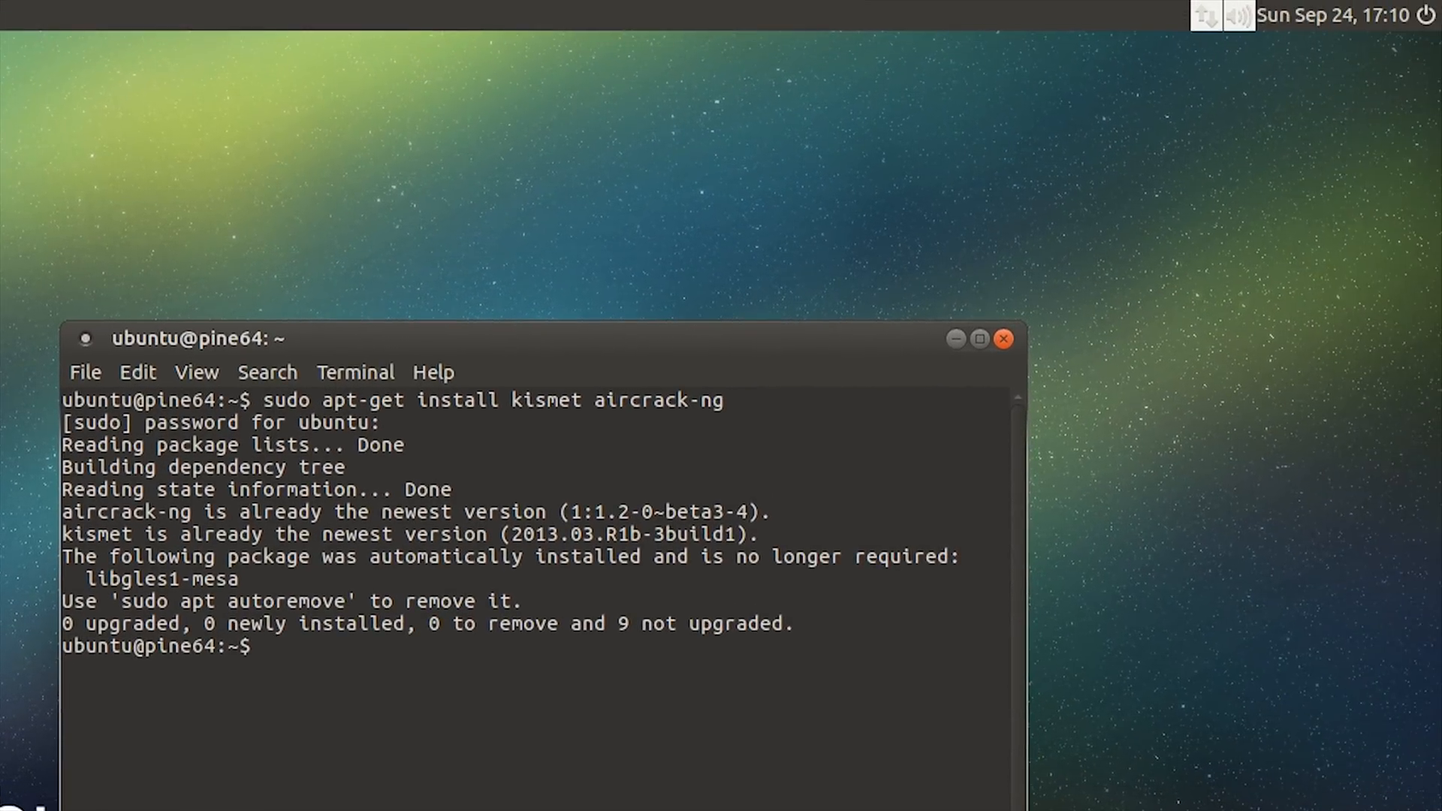
click(1205, 16)
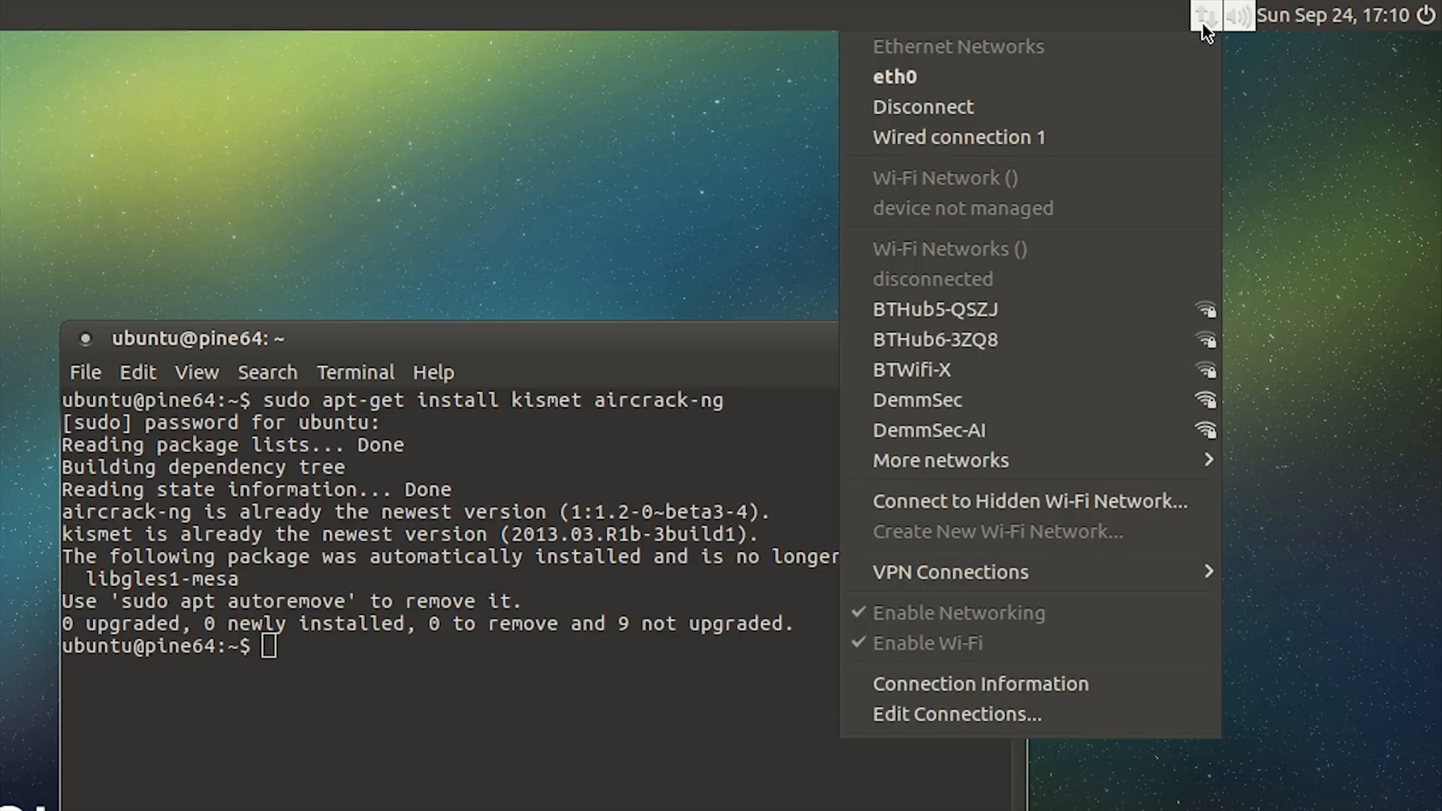
mouse_move(1063, 360)
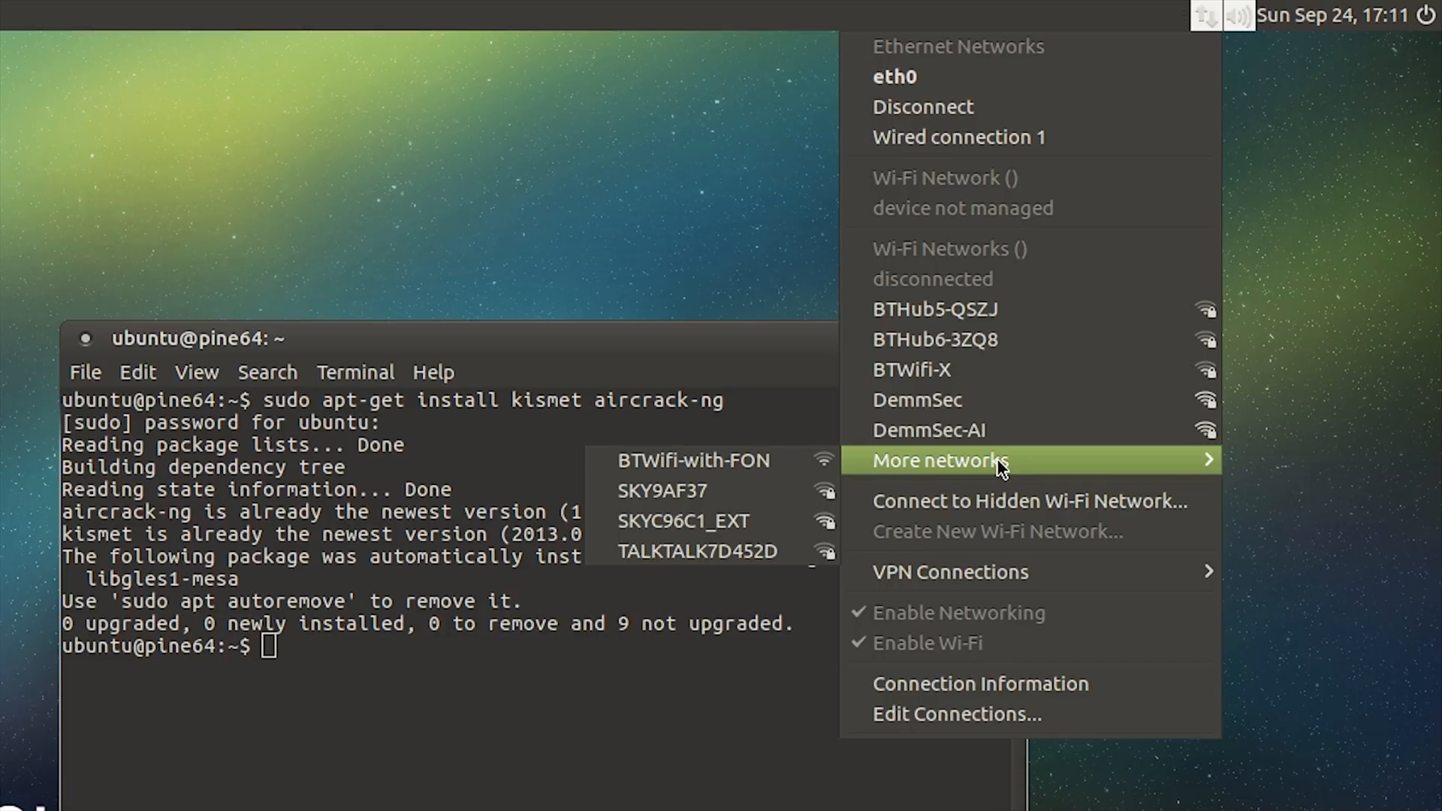
mouse_move(996, 440)
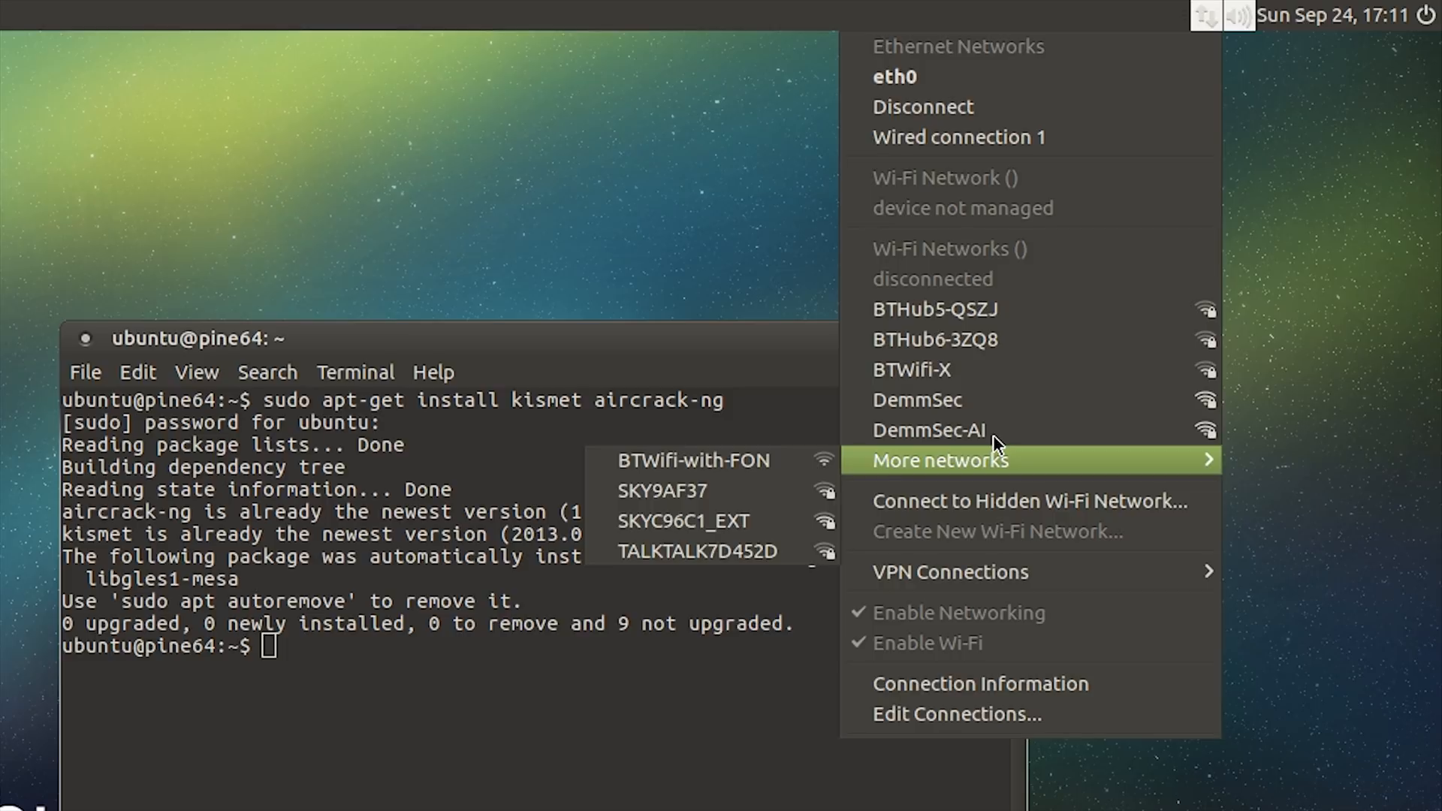
mouse_move(927, 435)
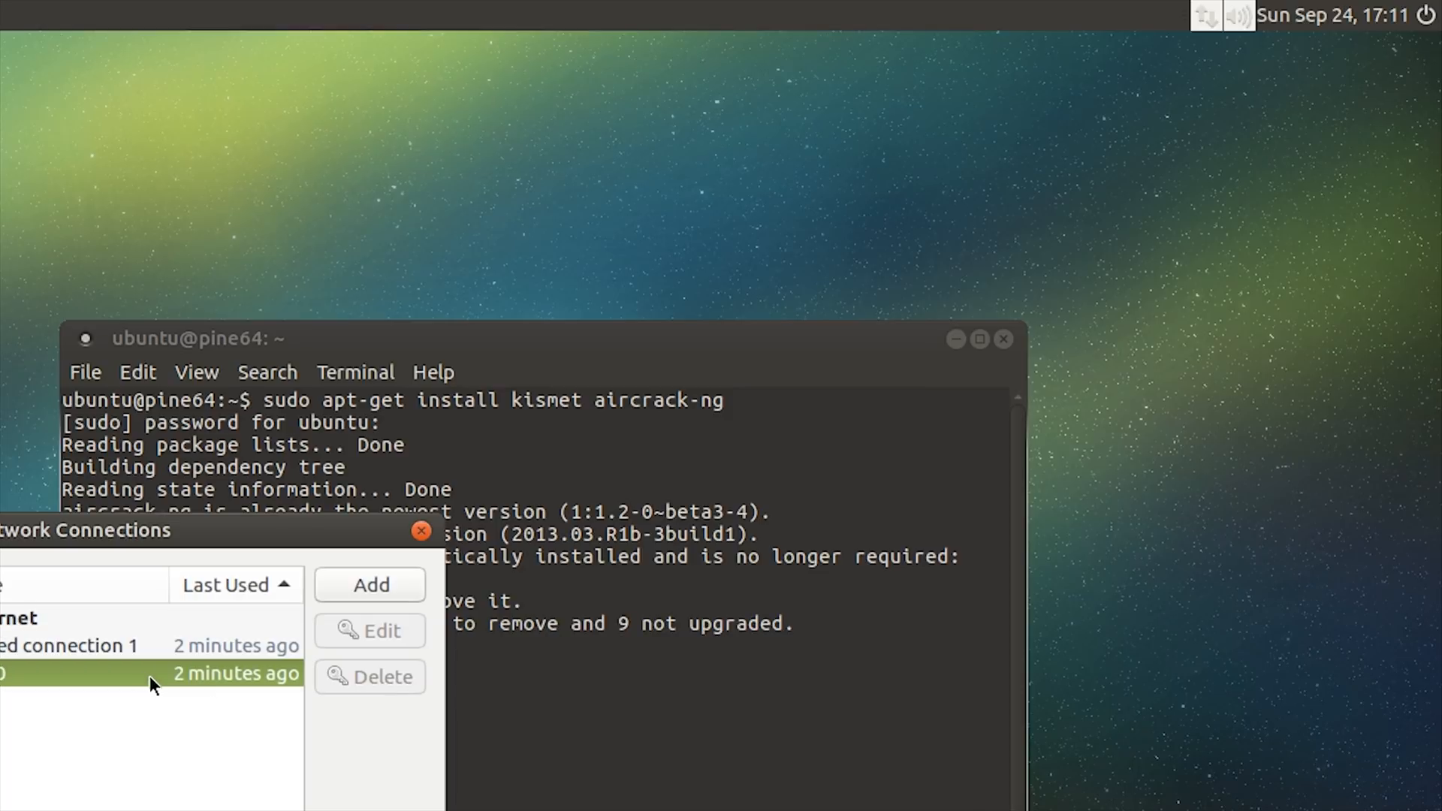
click(420, 531)
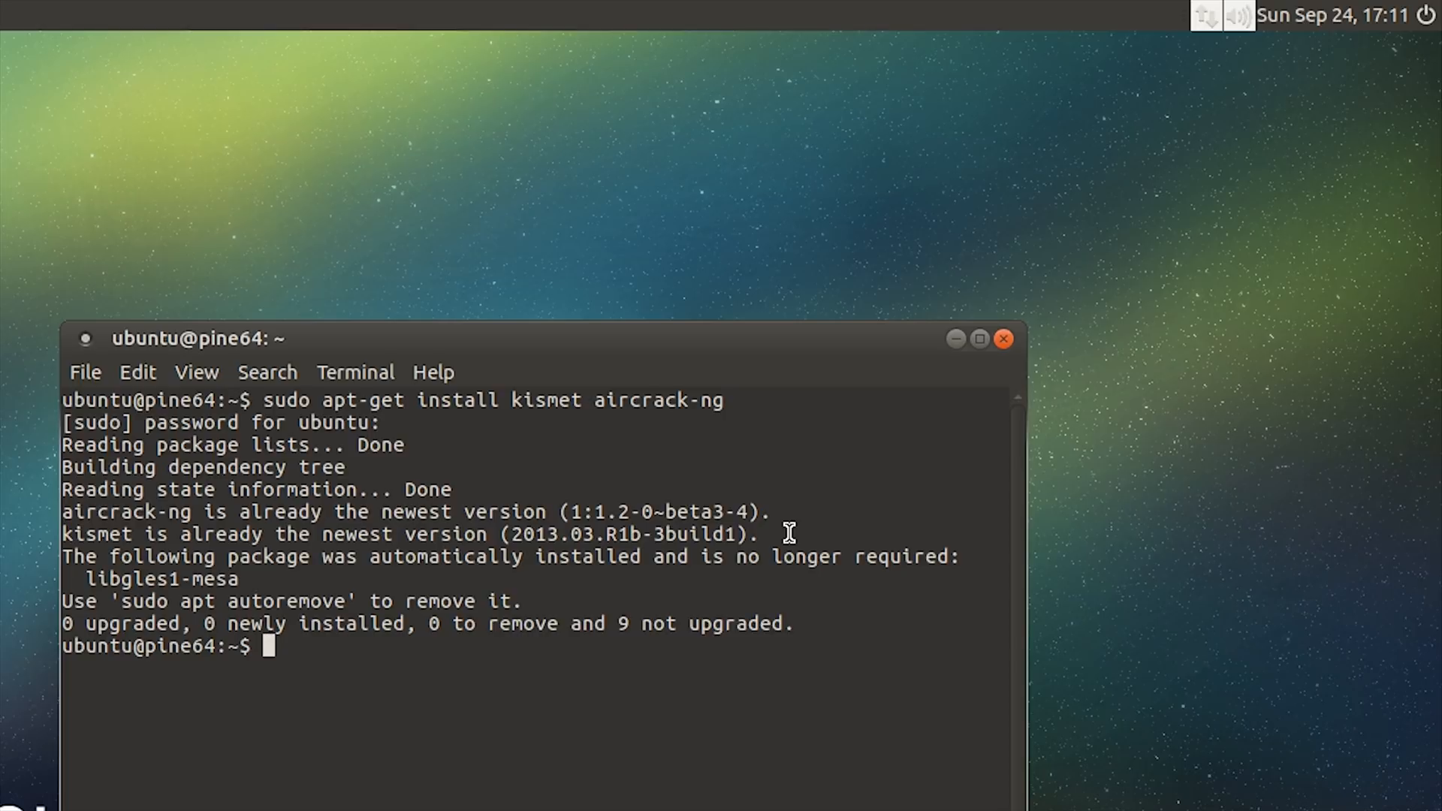
mouse_move(1215, 16)
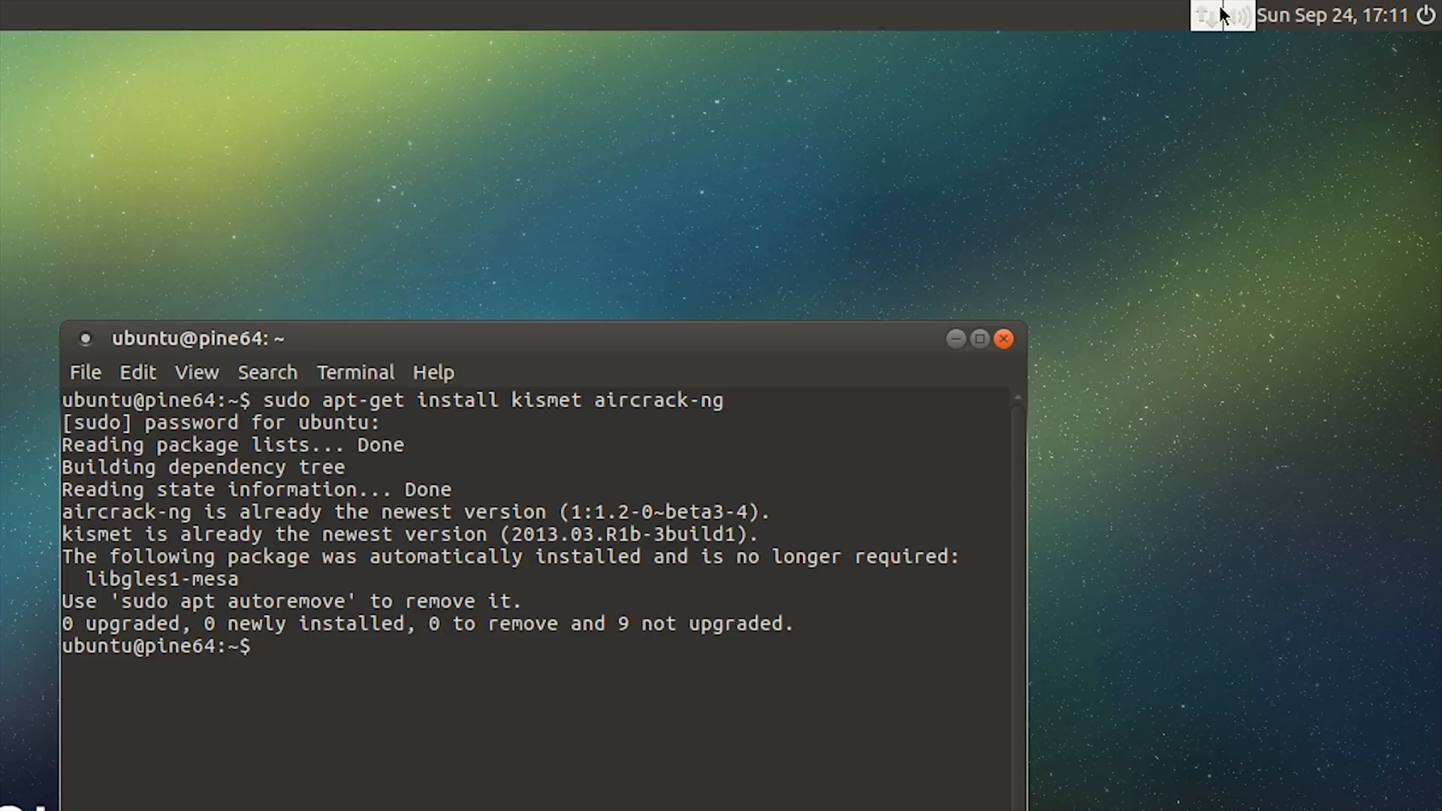